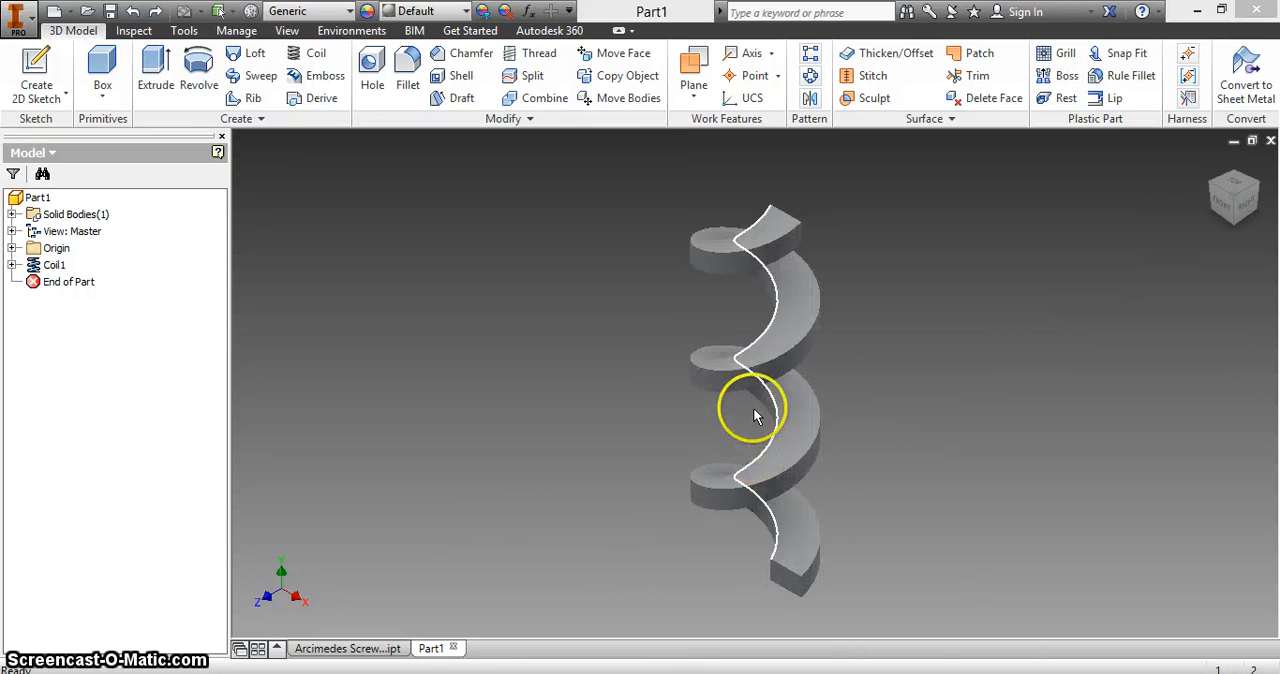
# Step: Start an Angle to Plane around Edge work plane on the coil's end face and edge
pyautogui.moveTo(756, 416); pyautogui.dragTo(776, 236)
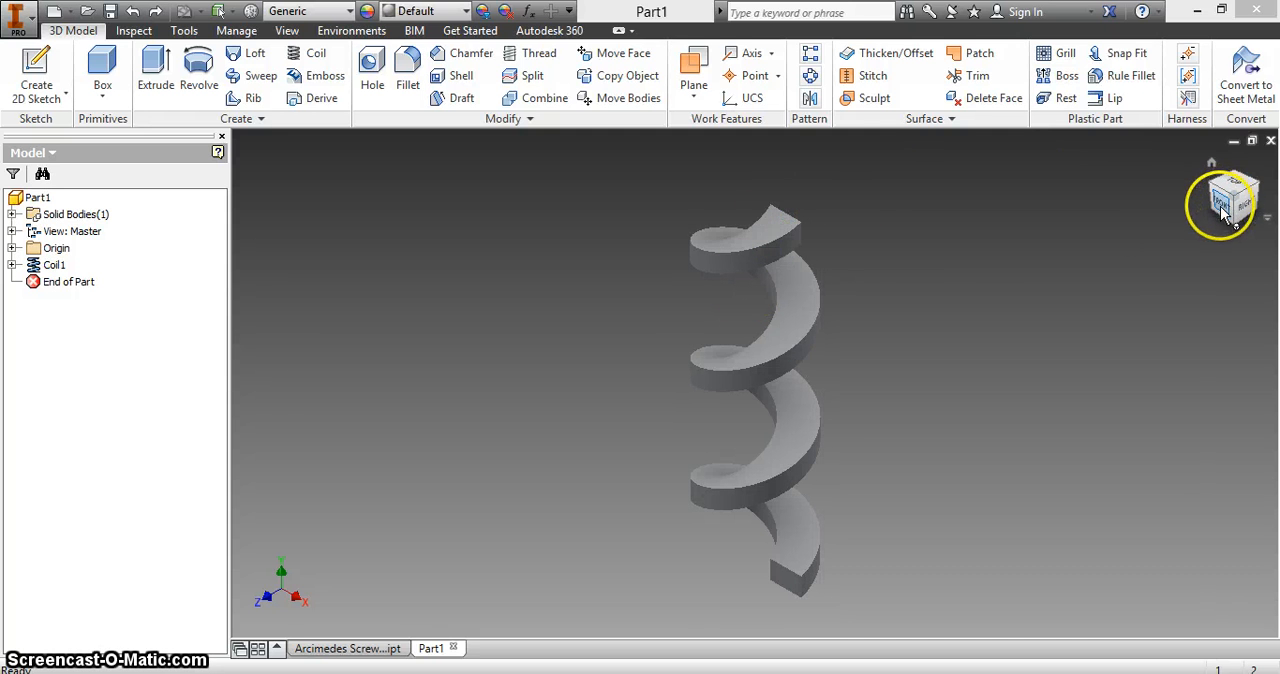
pyautogui.moveTo(930, 248)
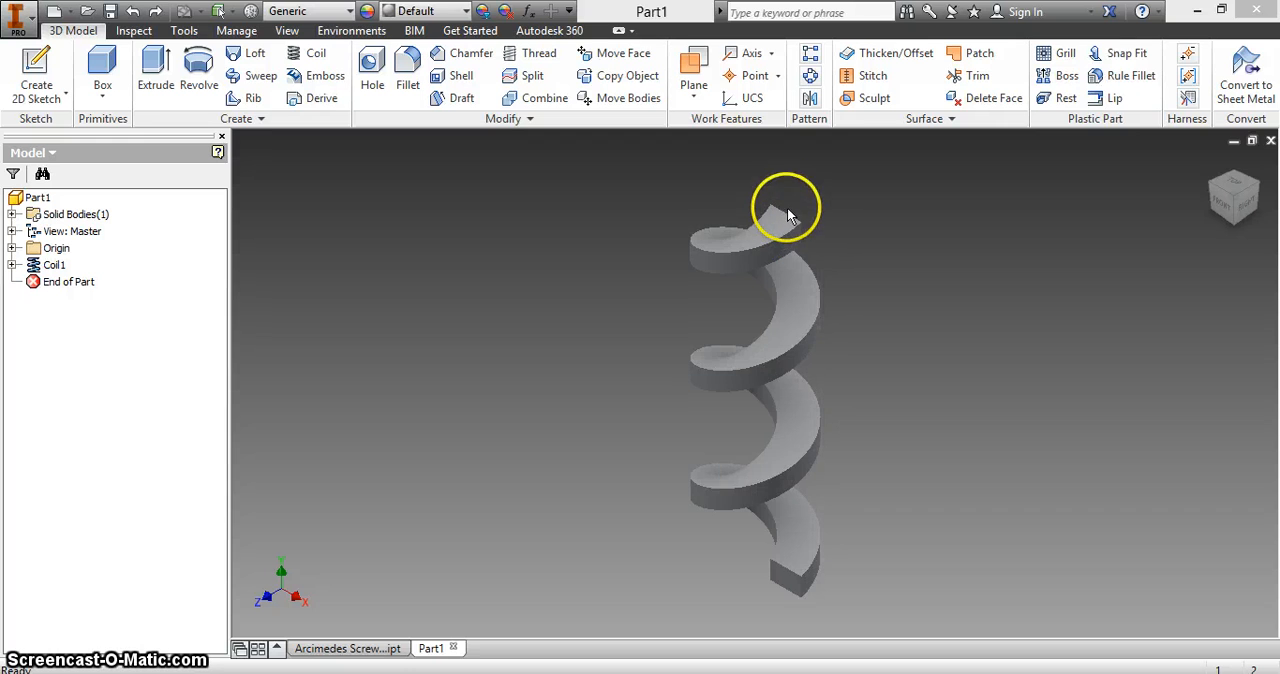
pyautogui.moveTo(788, 210); pyautogui.dragTo(770, 604)
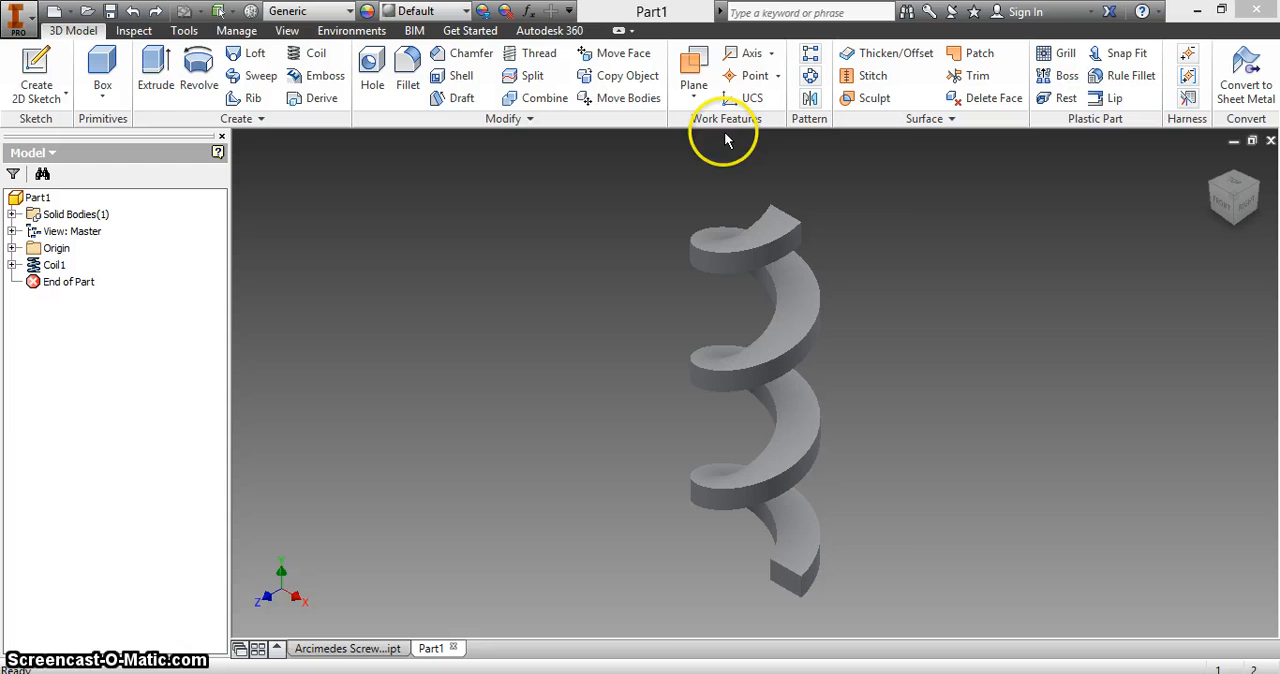
pyautogui.click(692, 76)
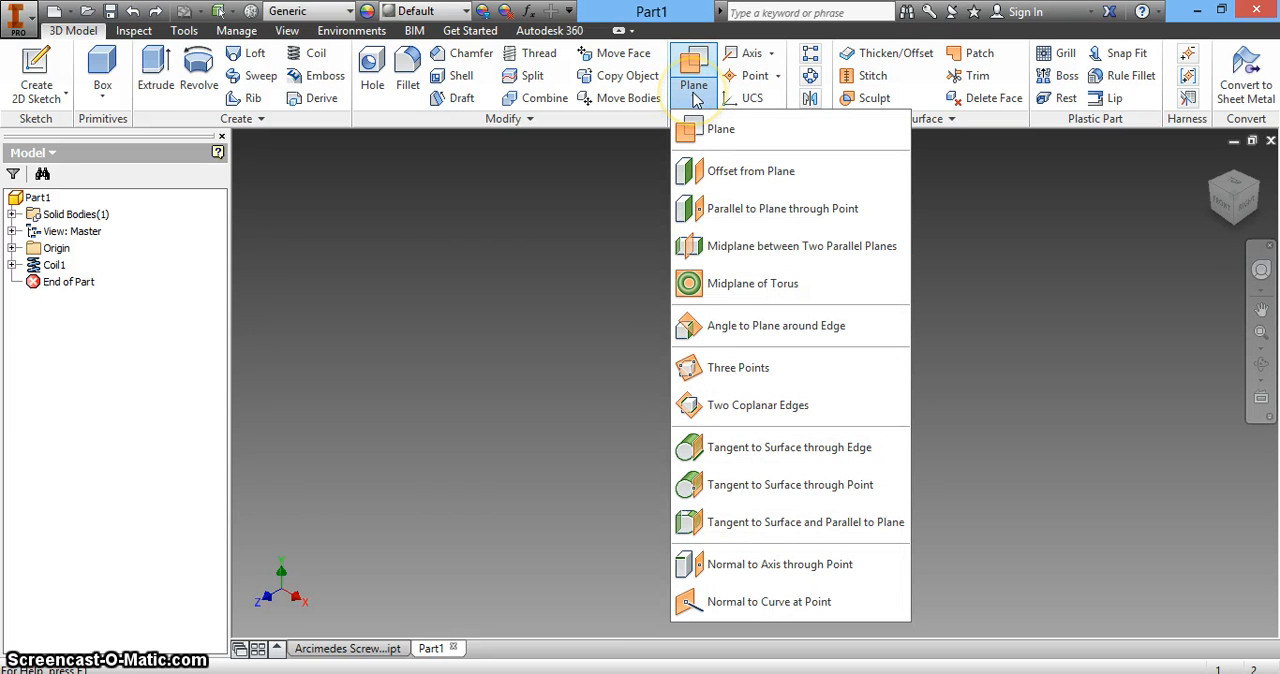
pyautogui.moveTo(700, 246)
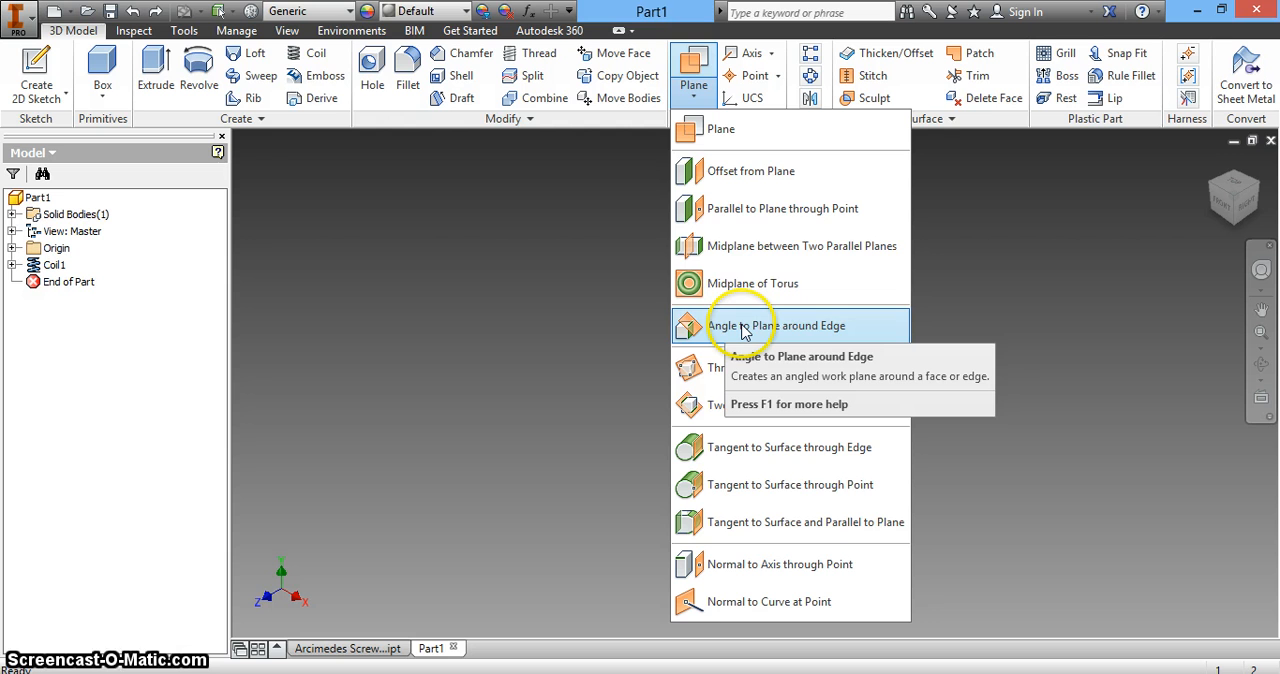
pyautogui.click(776, 324)
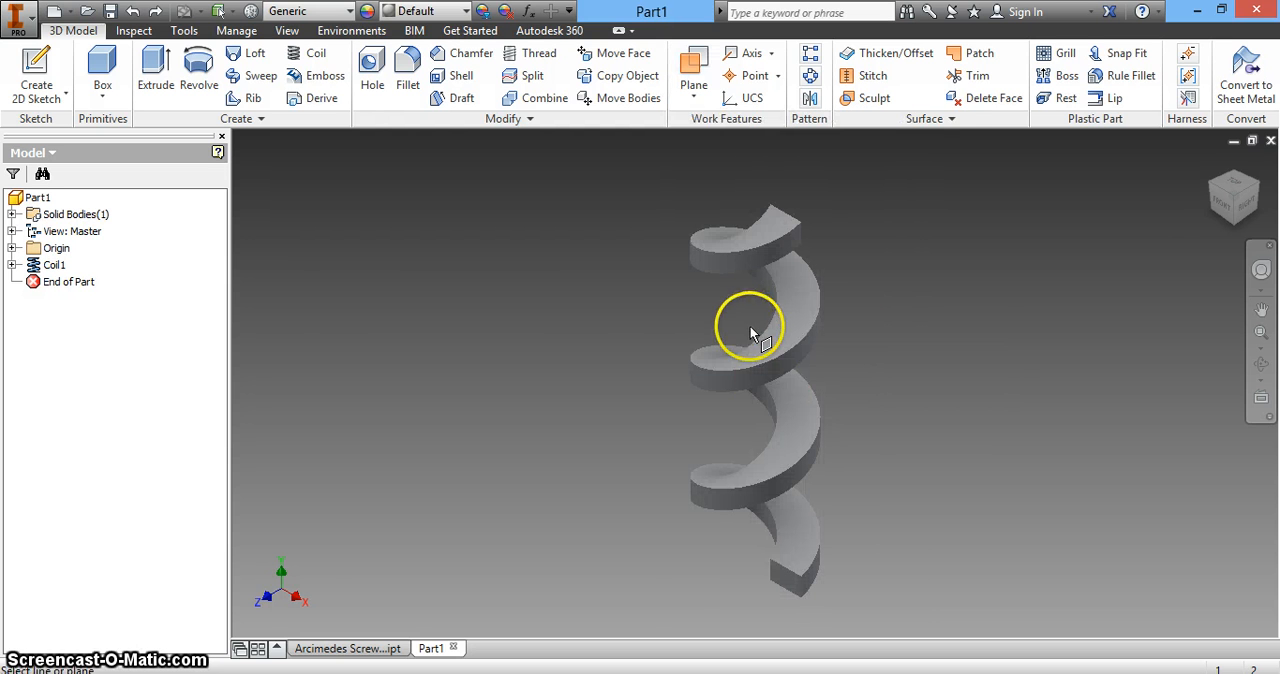
pyautogui.moveTo(716, 360)
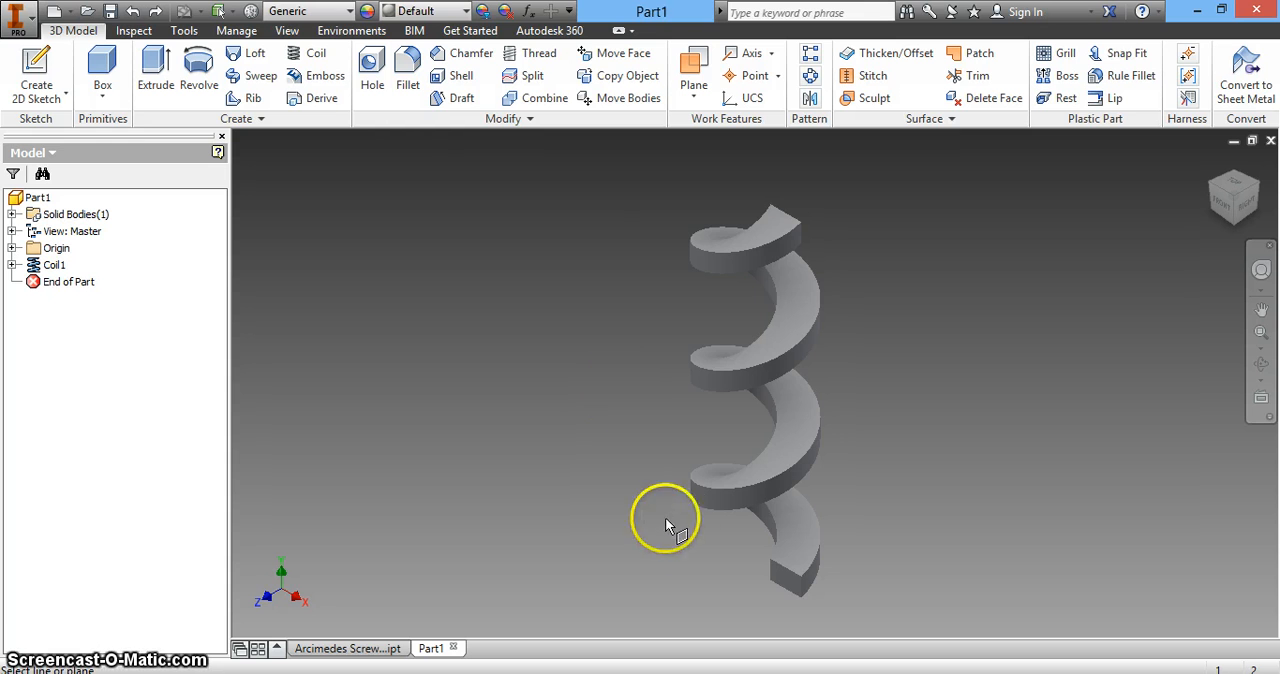
pyautogui.moveTo(788, 584)
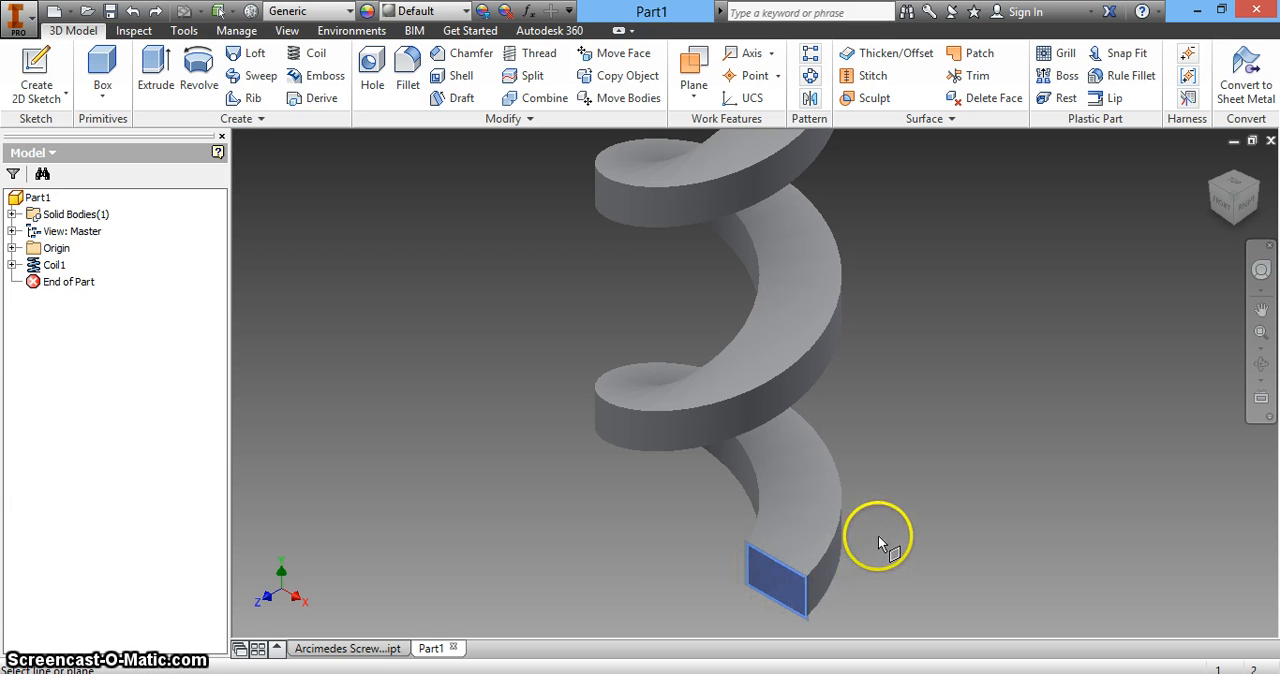
pyautogui.moveTo(760, 590)
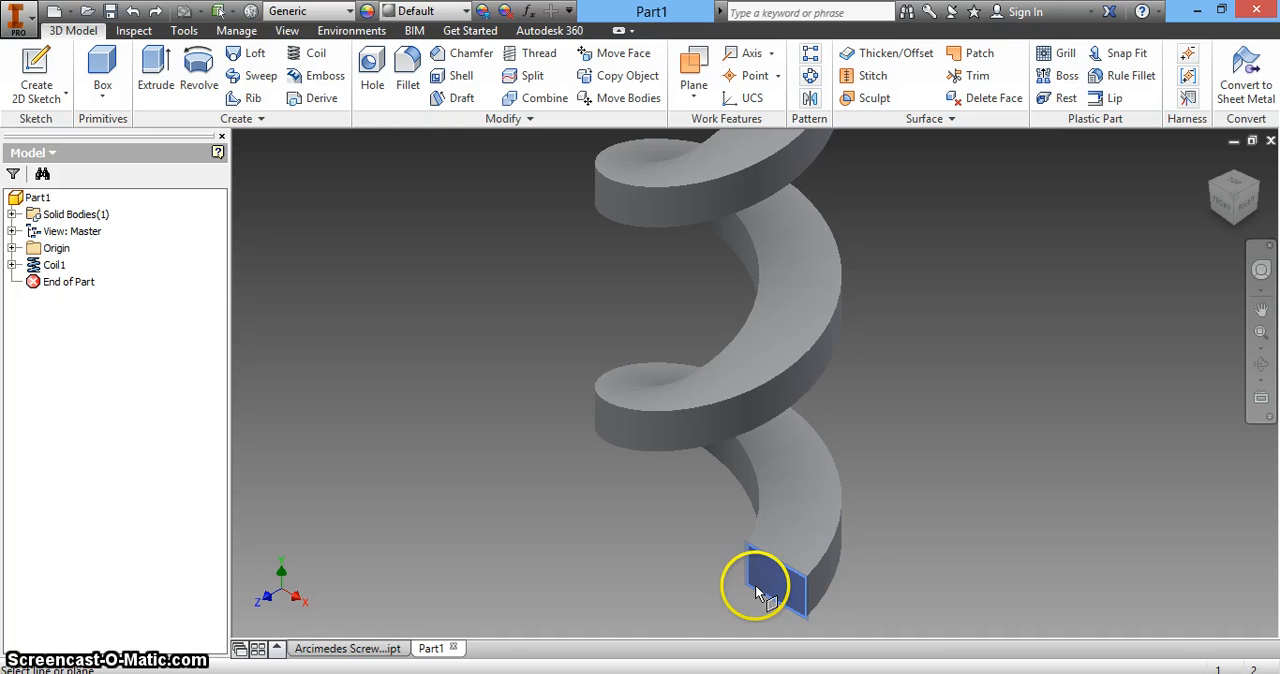
pyautogui.moveTo(784, 570)
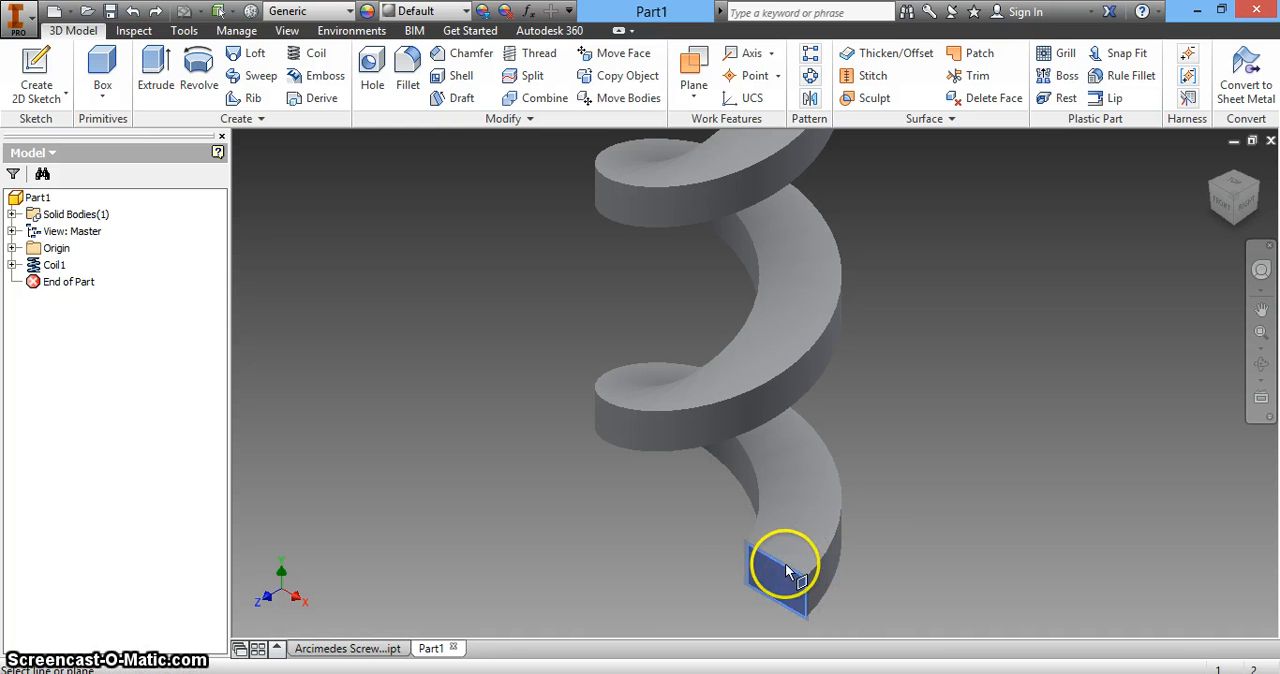
pyautogui.moveTo(750, 596)
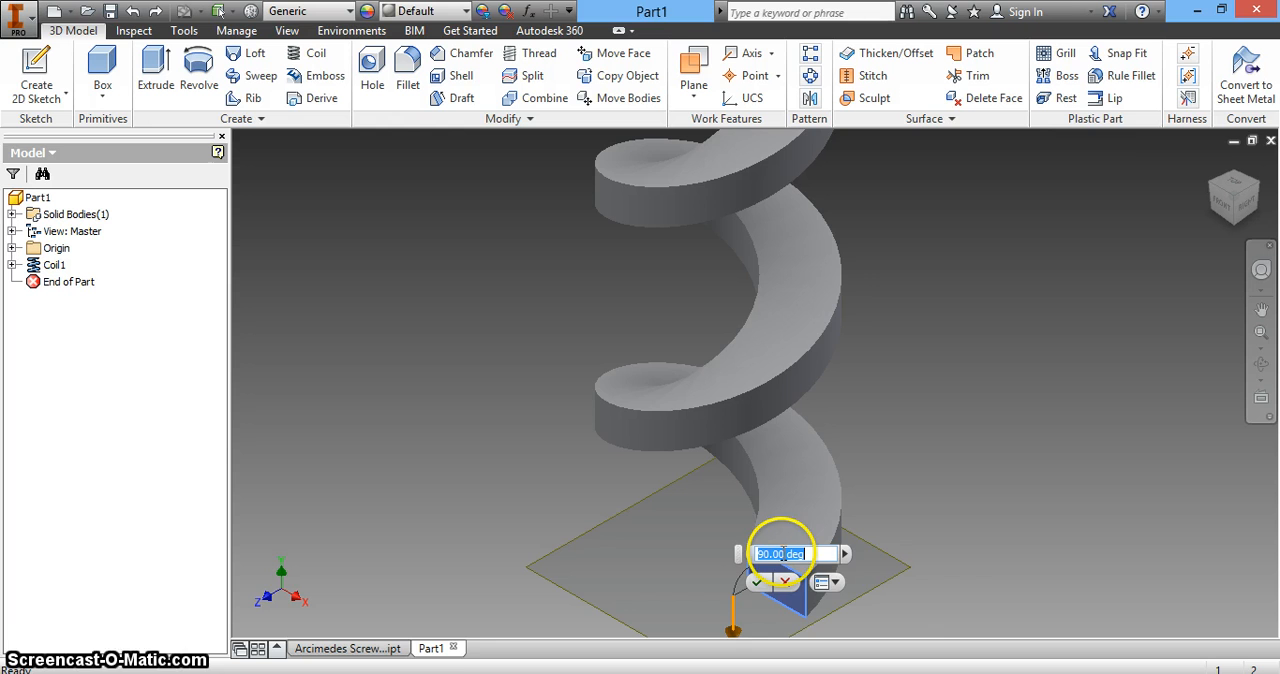
# Step: Set the work plane angle to 90 degrees and confirm it
pyautogui.write('30')
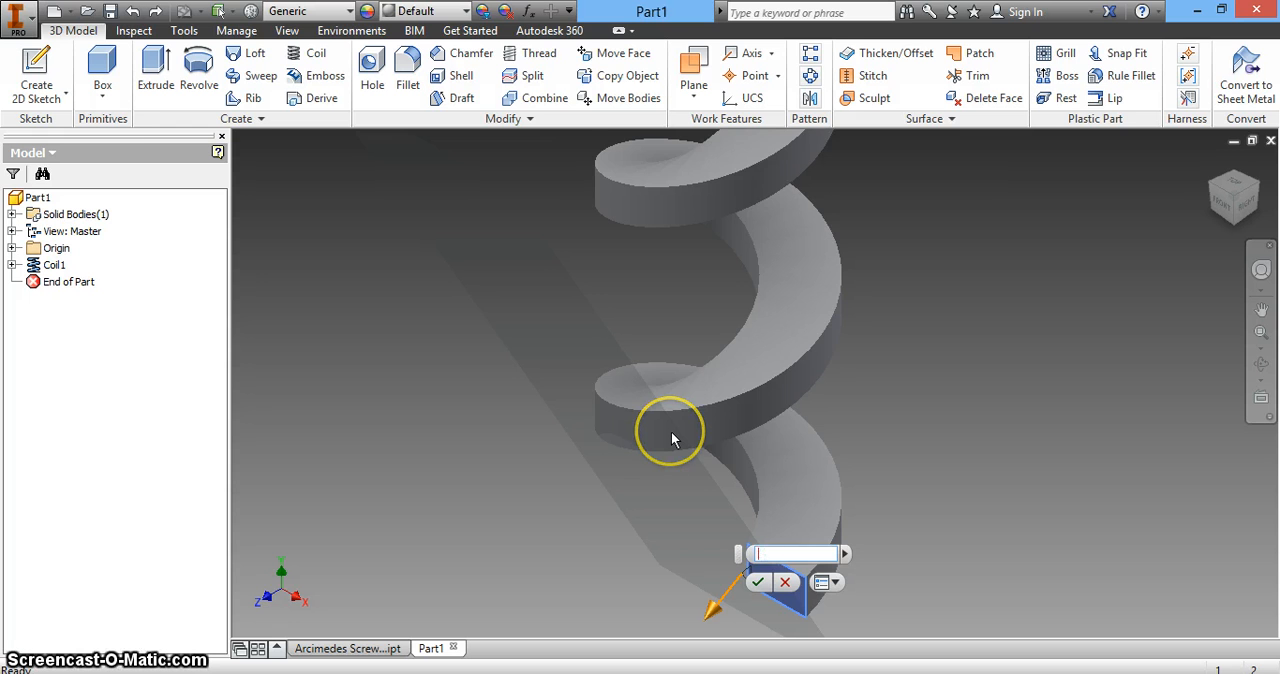
pyautogui.write('90')
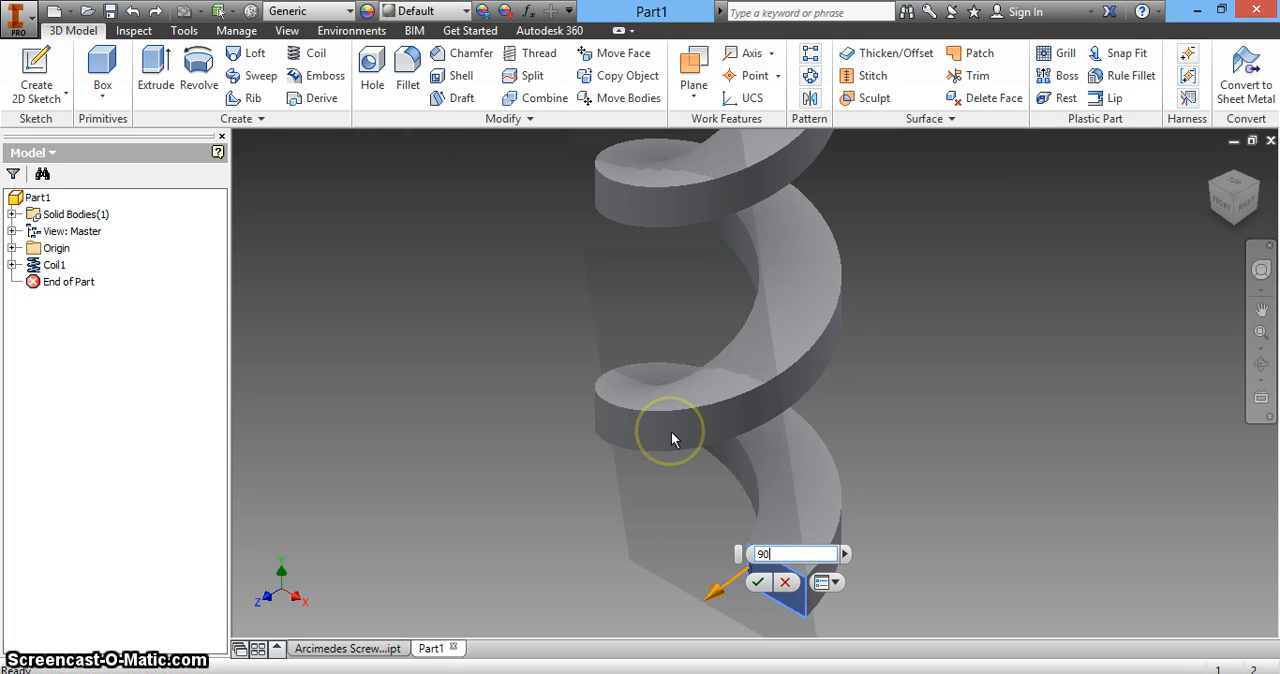
pyautogui.click(760, 582)
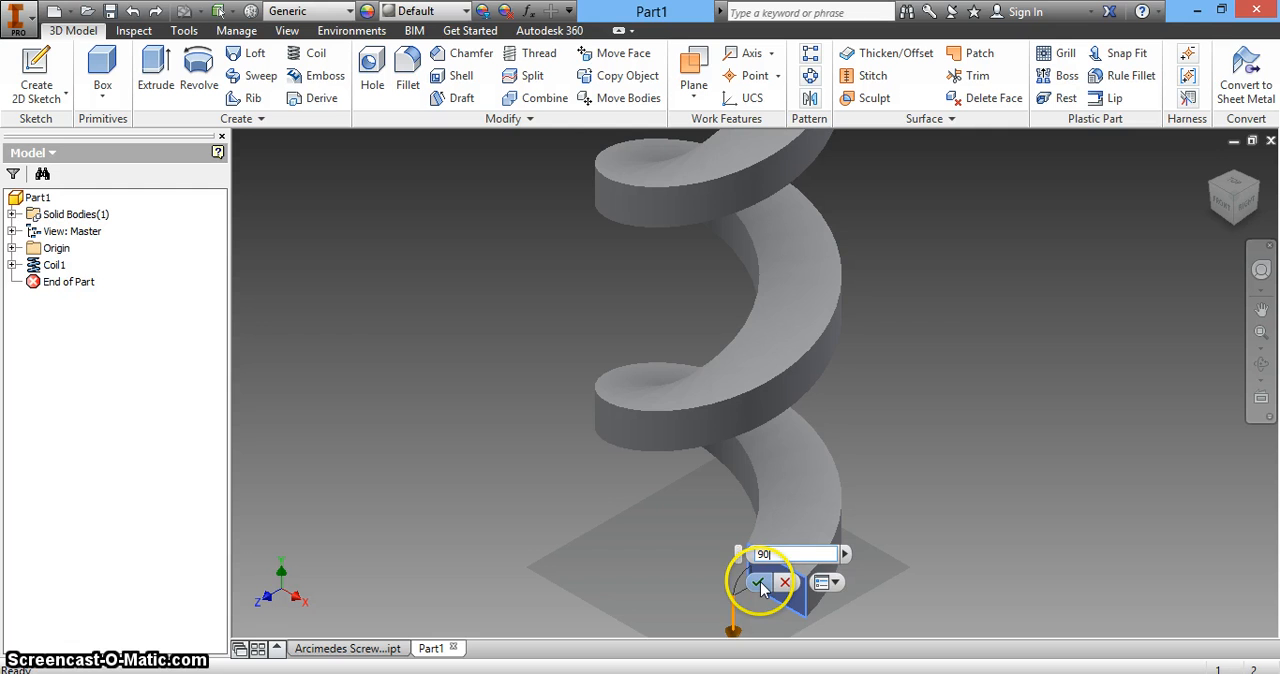
pyautogui.click(760, 582)
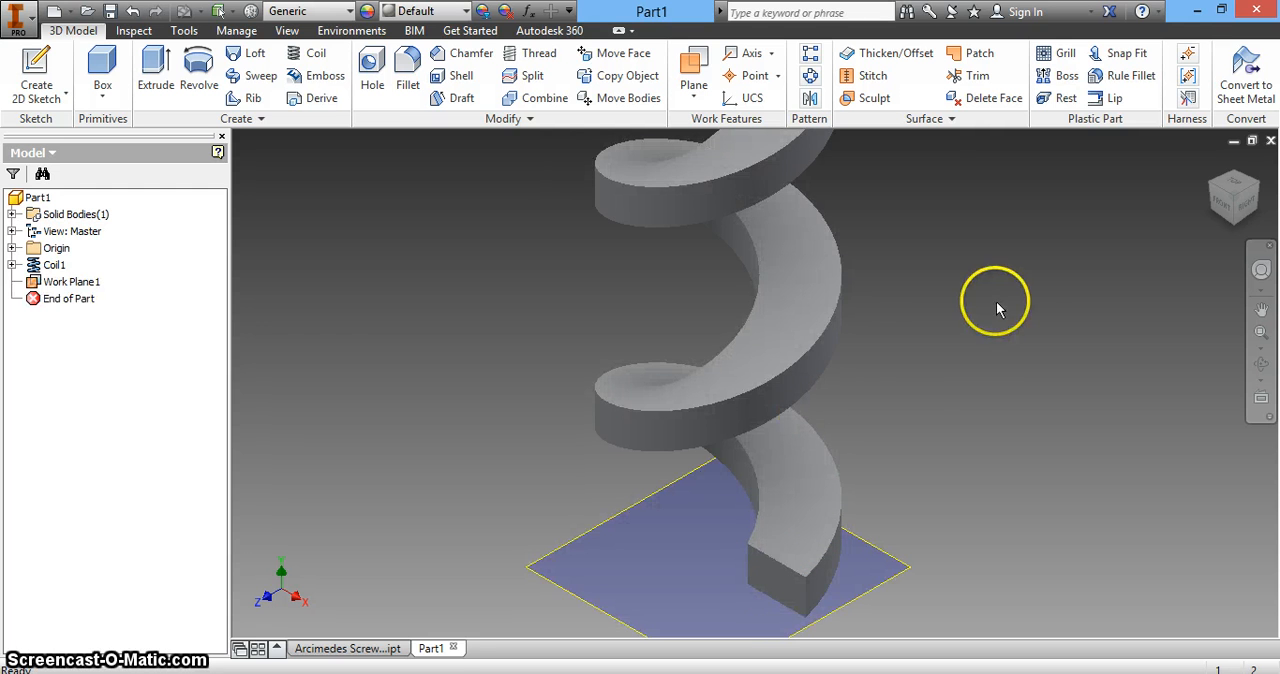
pyautogui.moveTo(1236, 200)
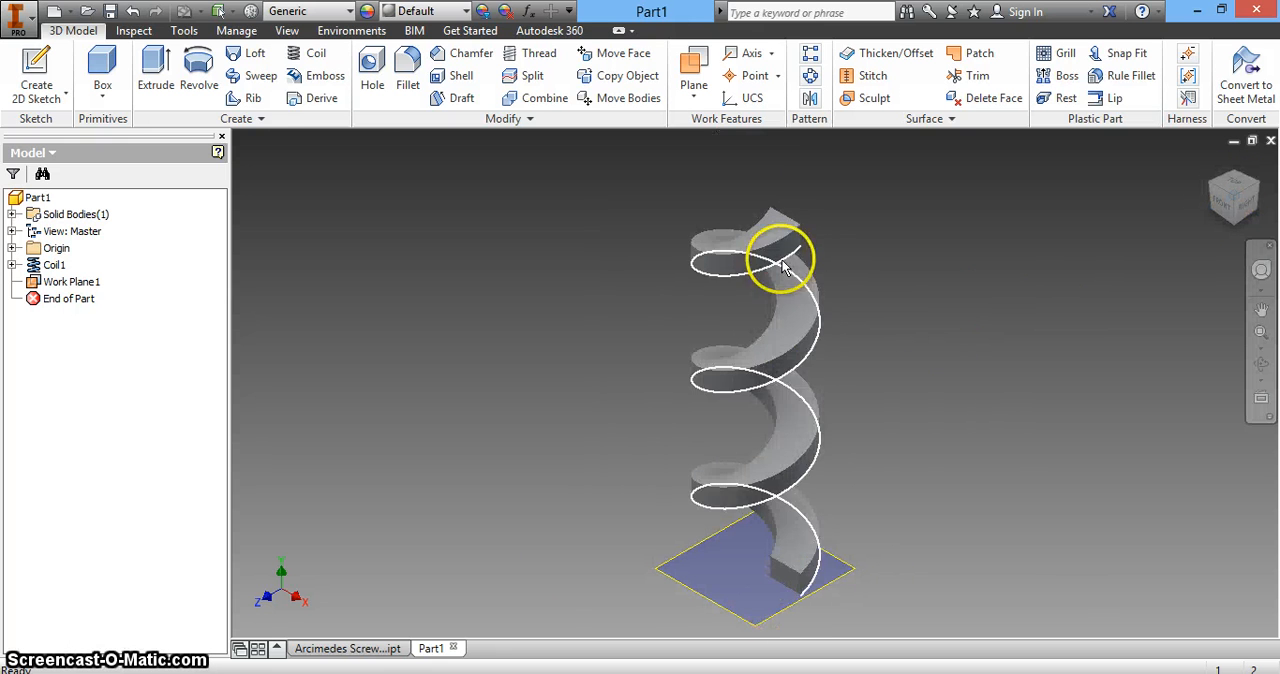
pyautogui.moveTo(36, 62)
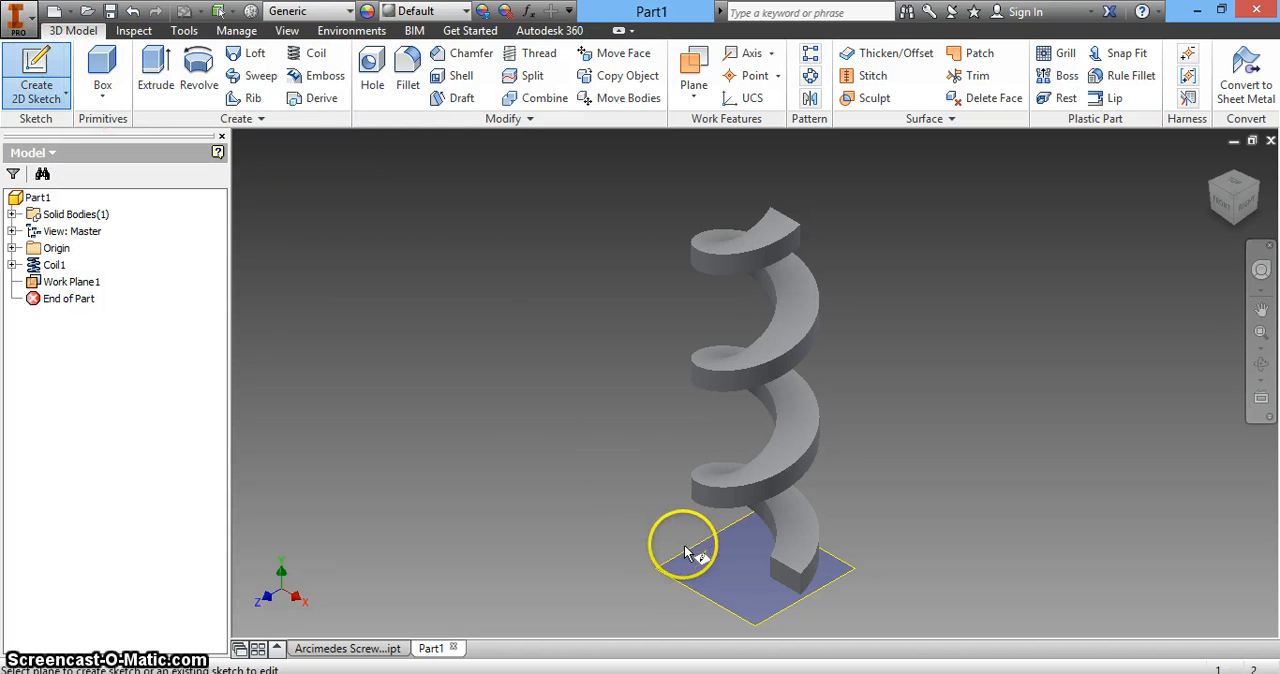
pyautogui.moveTo(672, 568)
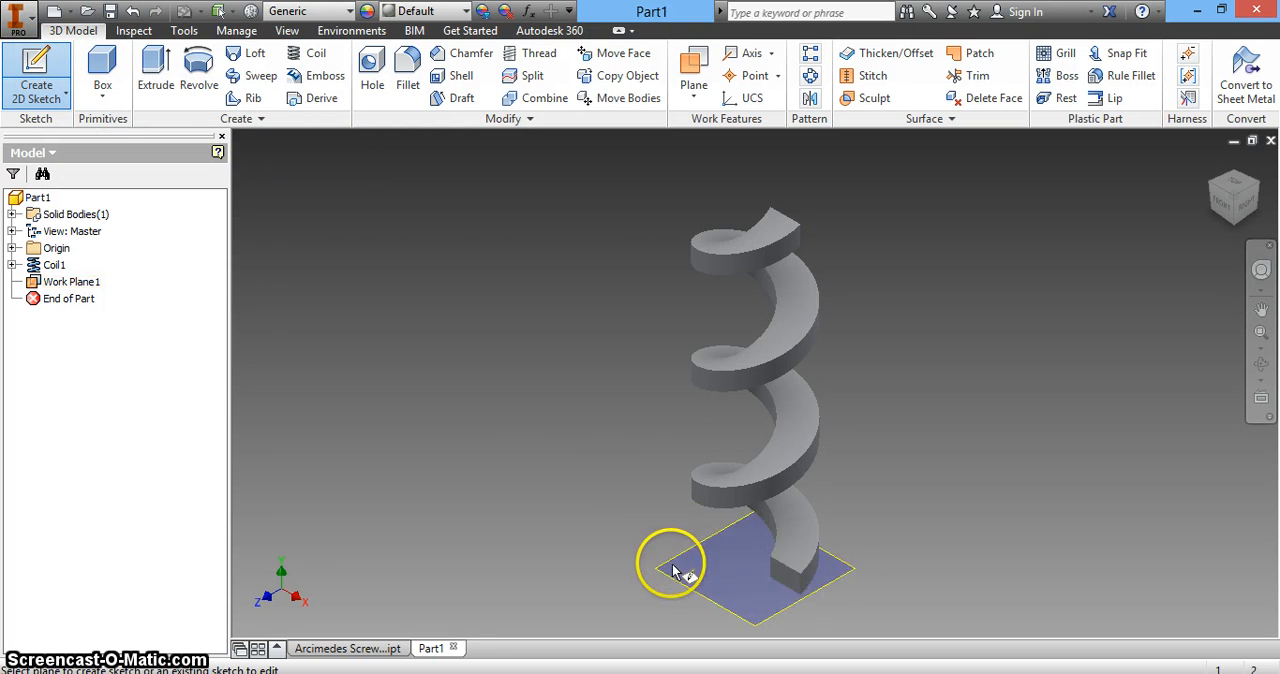
# Step: Start a new 2D sketch on Work Plane1 beneath the coil
pyautogui.click(700, 568)
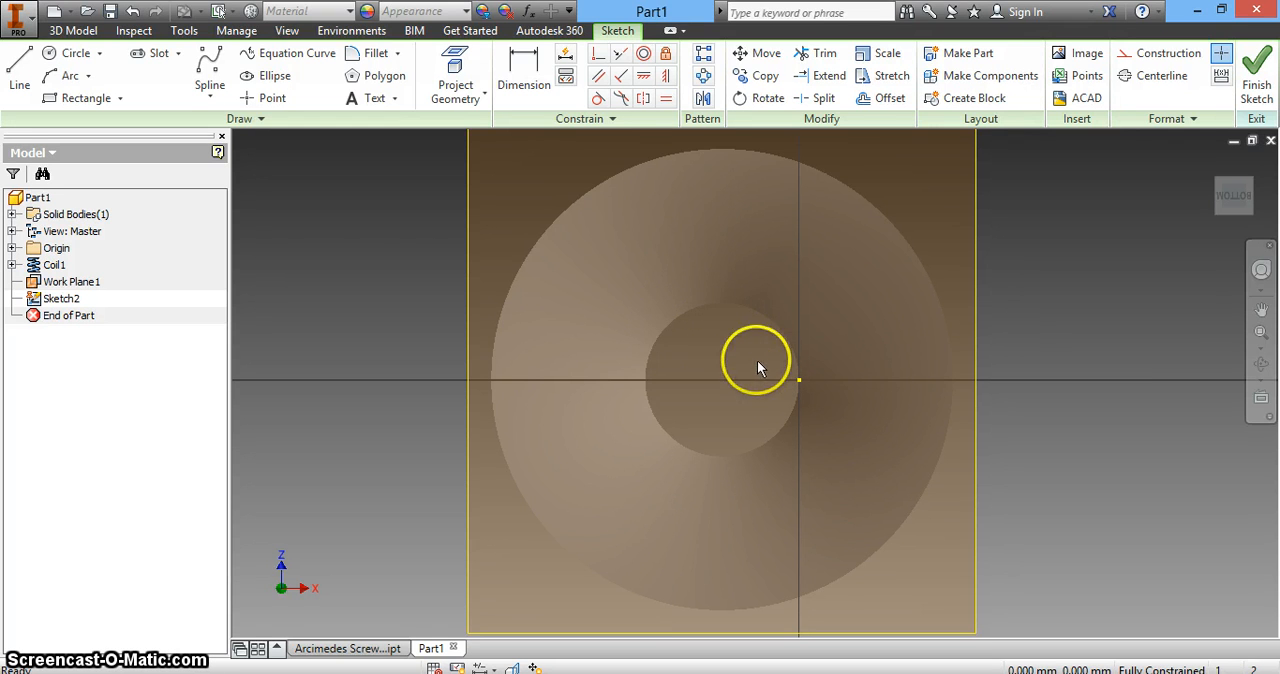
pyautogui.moveTo(684, 304)
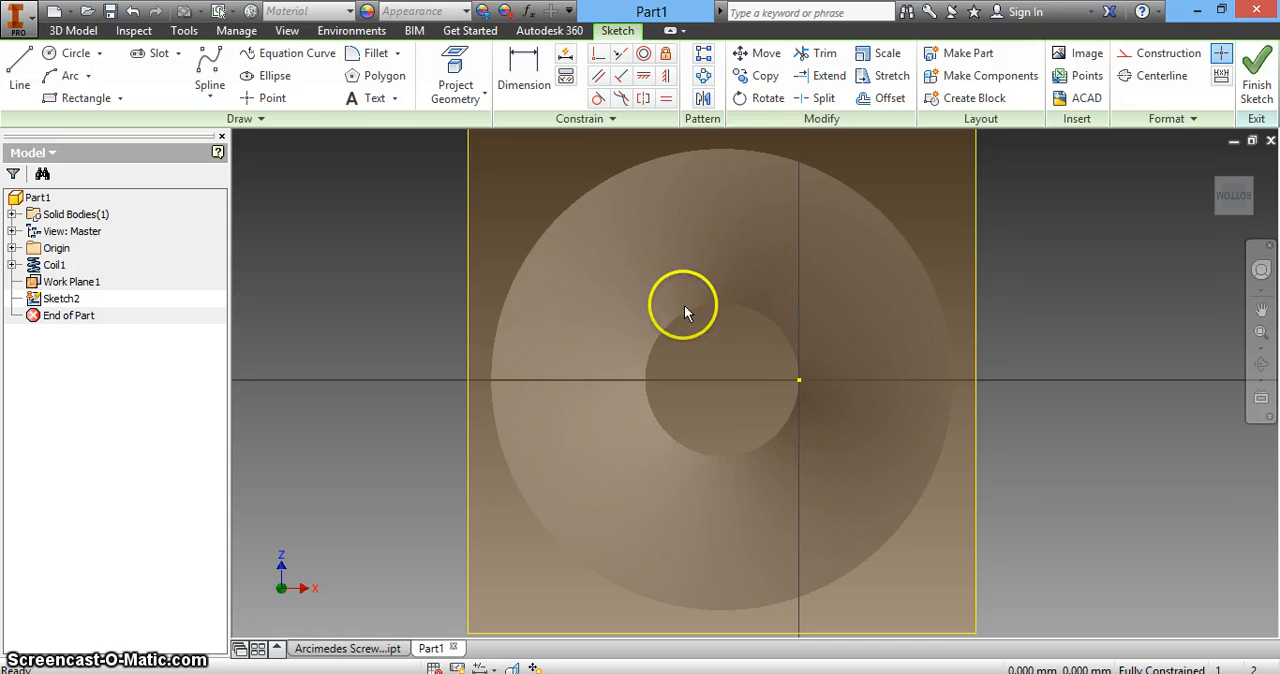
# Step: Draw the shaft circle near the origin, diameter 5, centre offset 2.5 from the origin
pyautogui.click(70, 52)
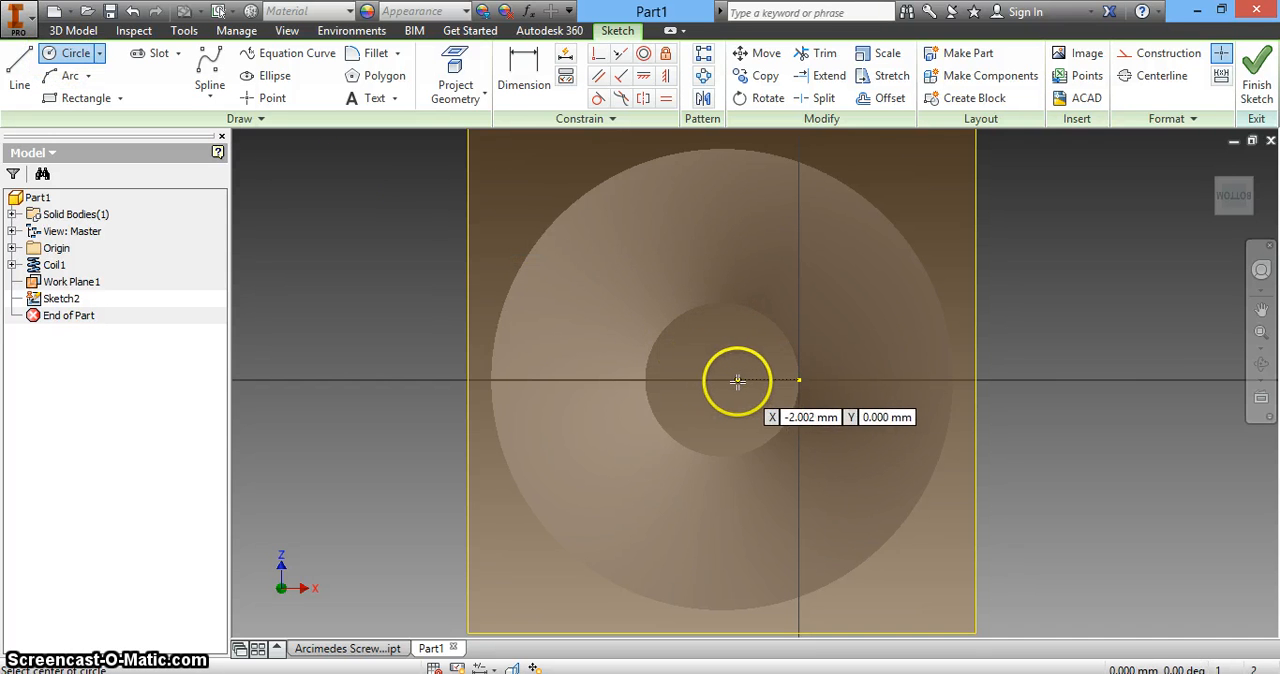
pyautogui.moveTo(714, 378)
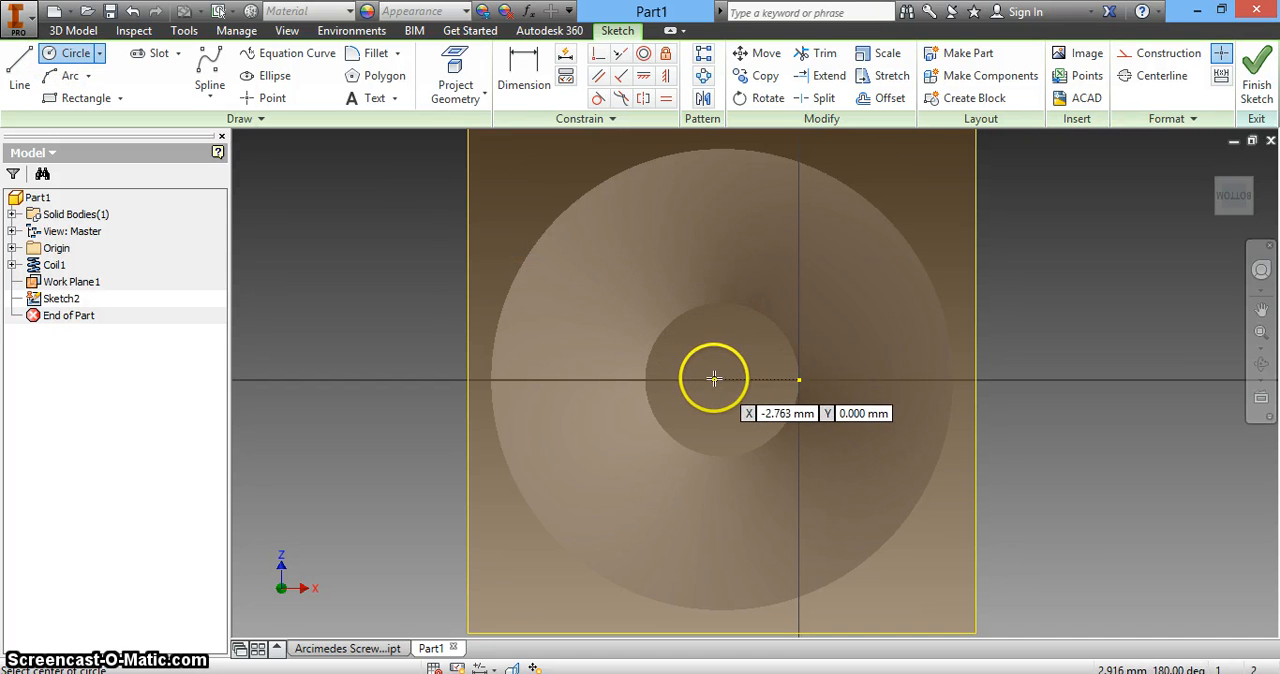
pyautogui.moveTo(720, 378)
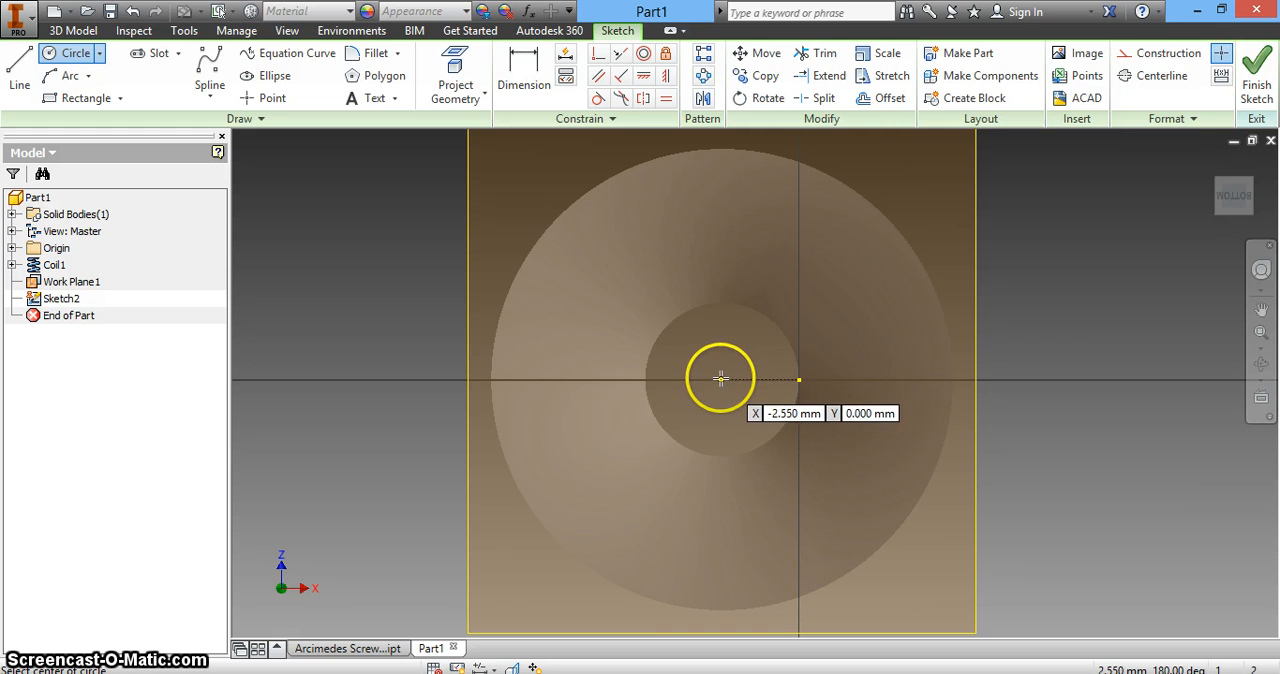
pyautogui.click(720, 378)
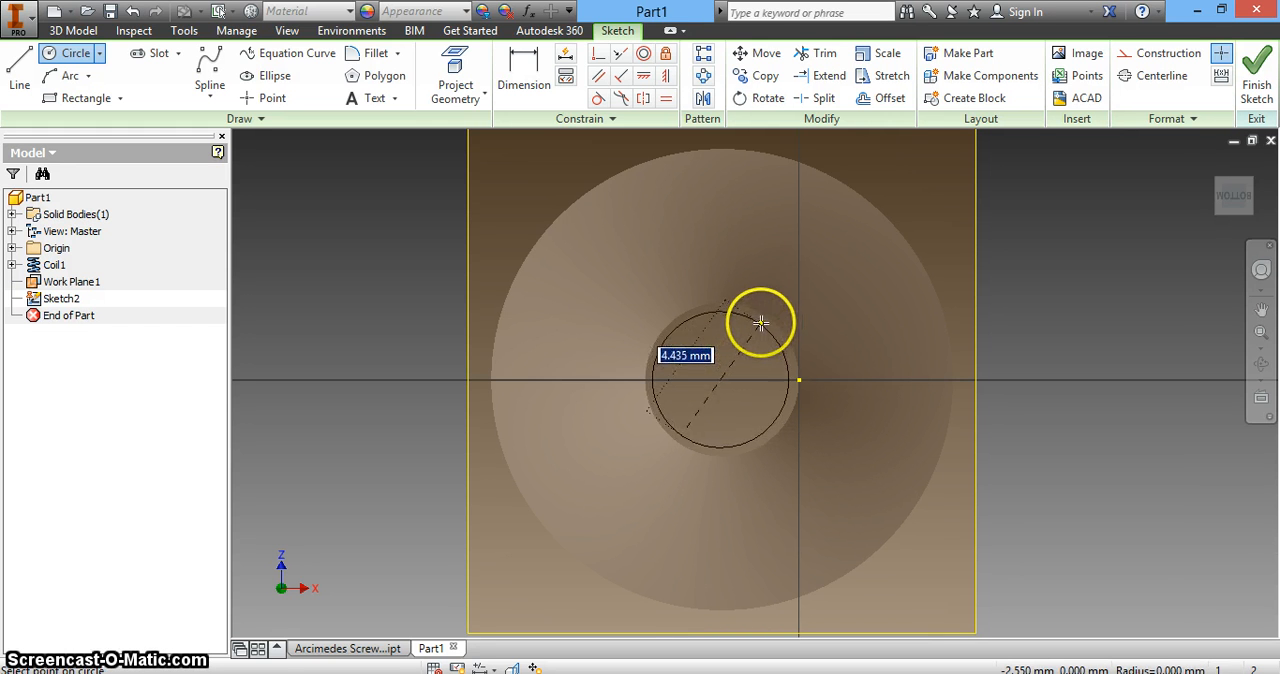
pyautogui.moveTo(768, 312)
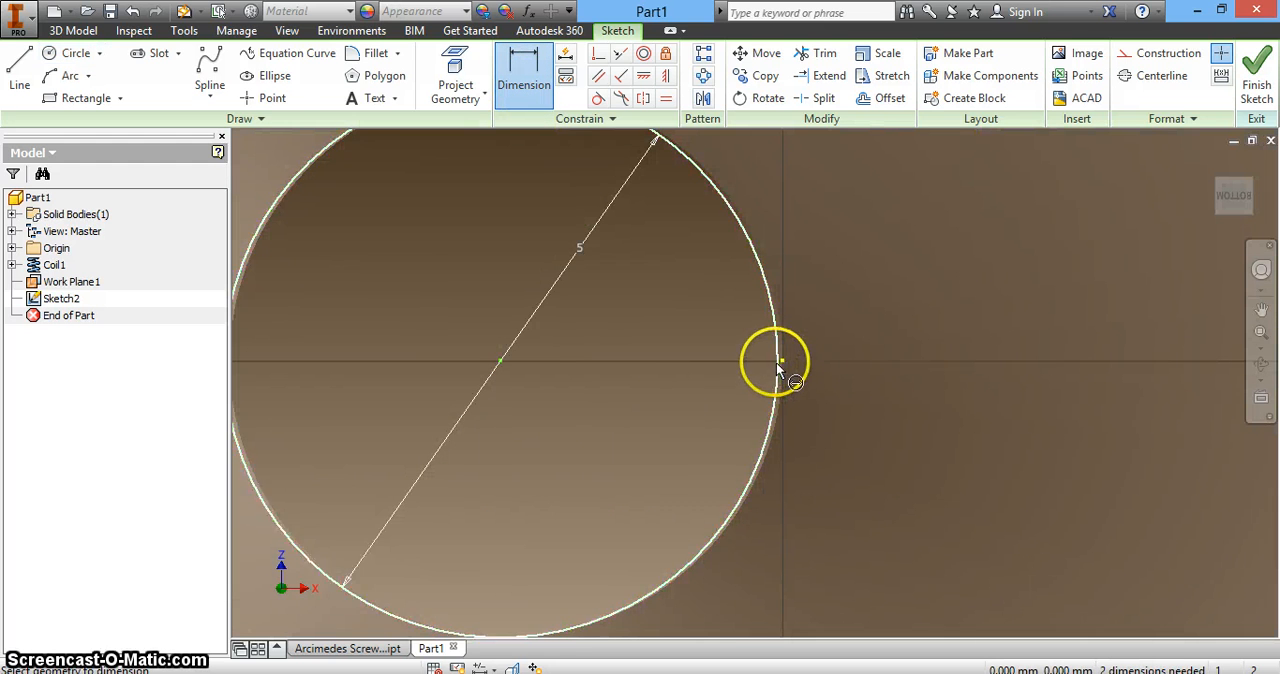
pyautogui.moveTo(784, 388)
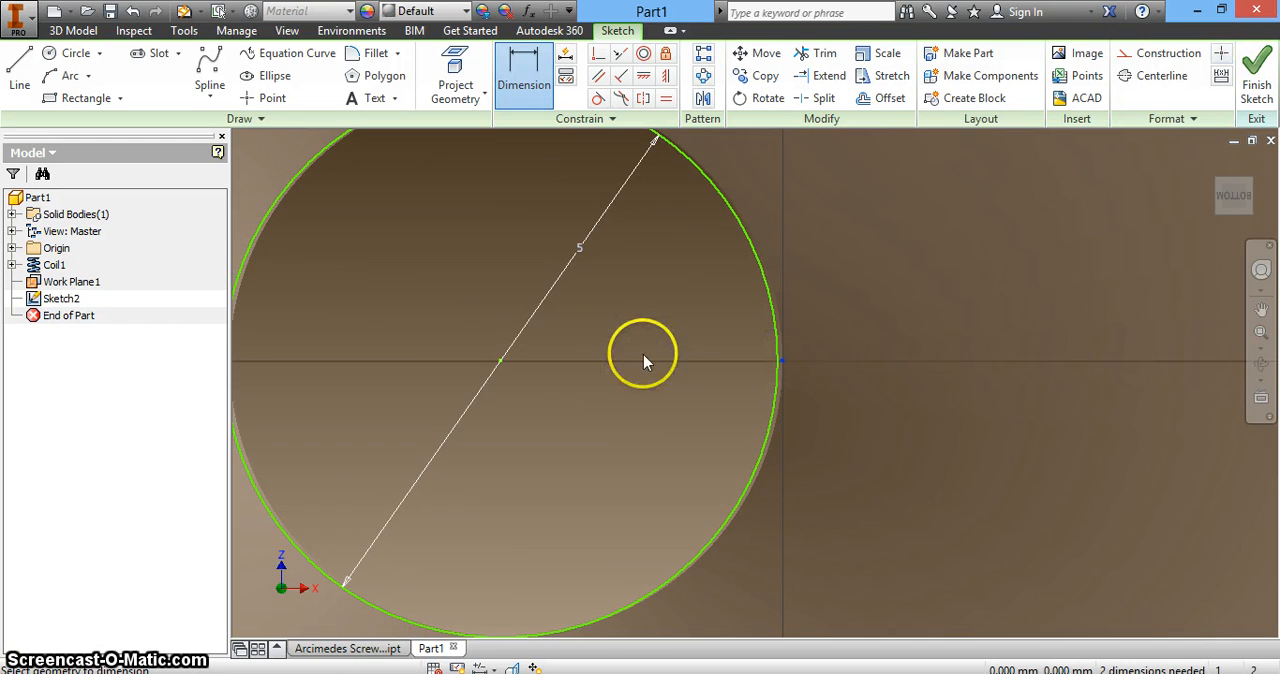
pyautogui.moveTo(502, 362)
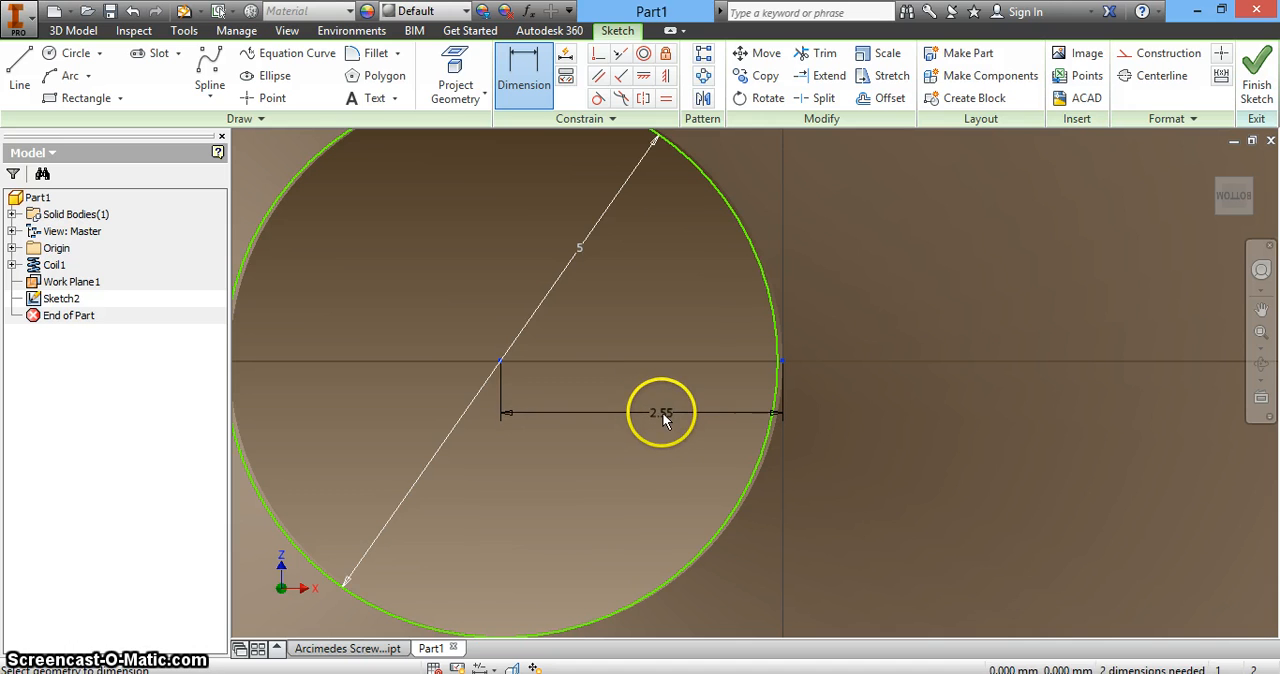
pyautogui.click(660, 412)
pyautogui.write('2.5')
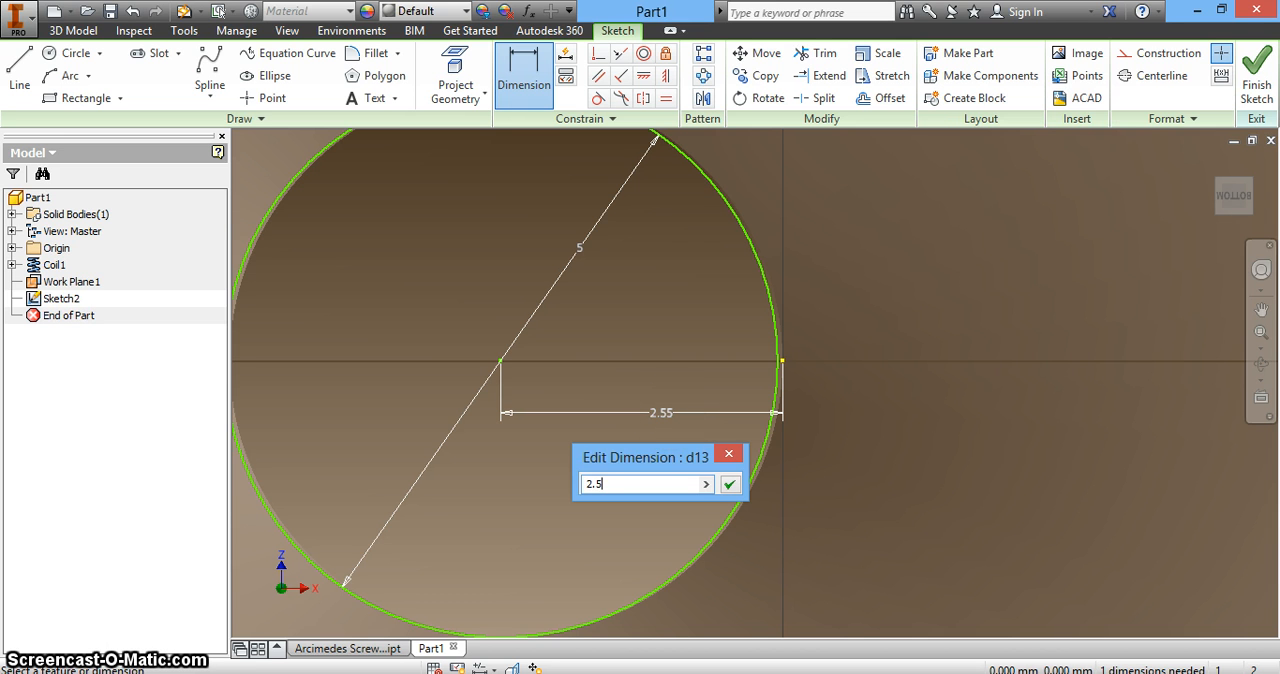
pyautogui.click(730, 484)
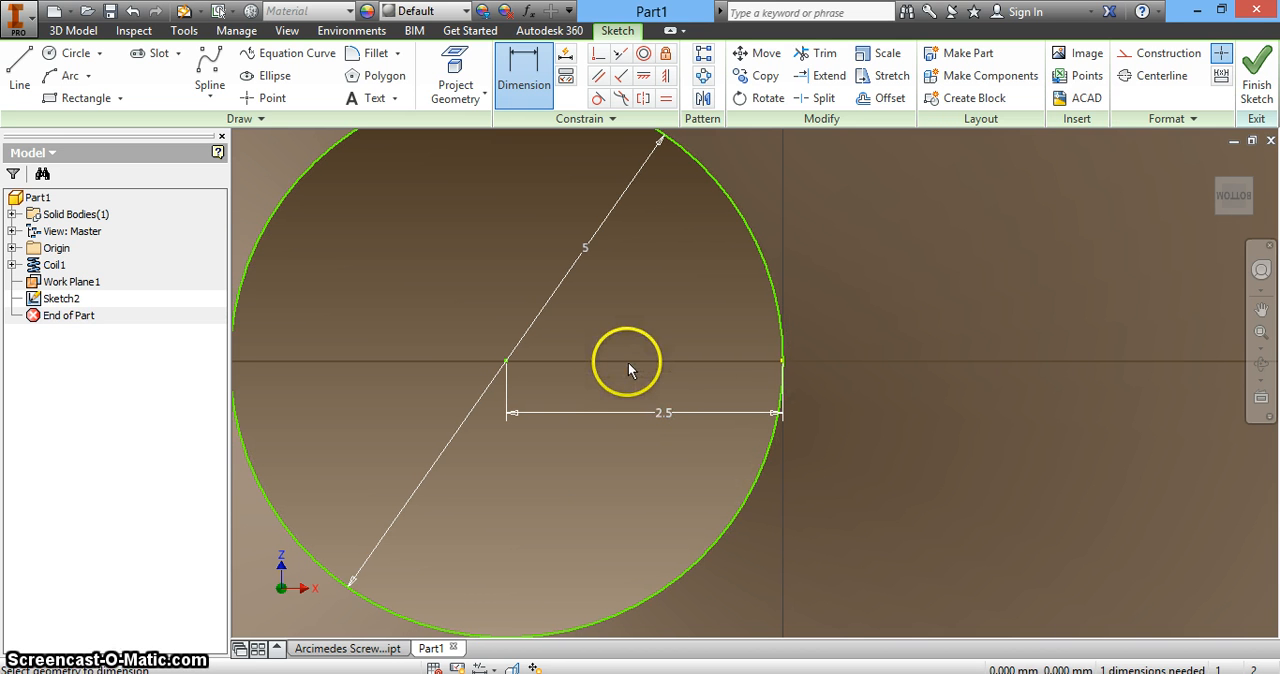
pyautogui.scroll(-3)
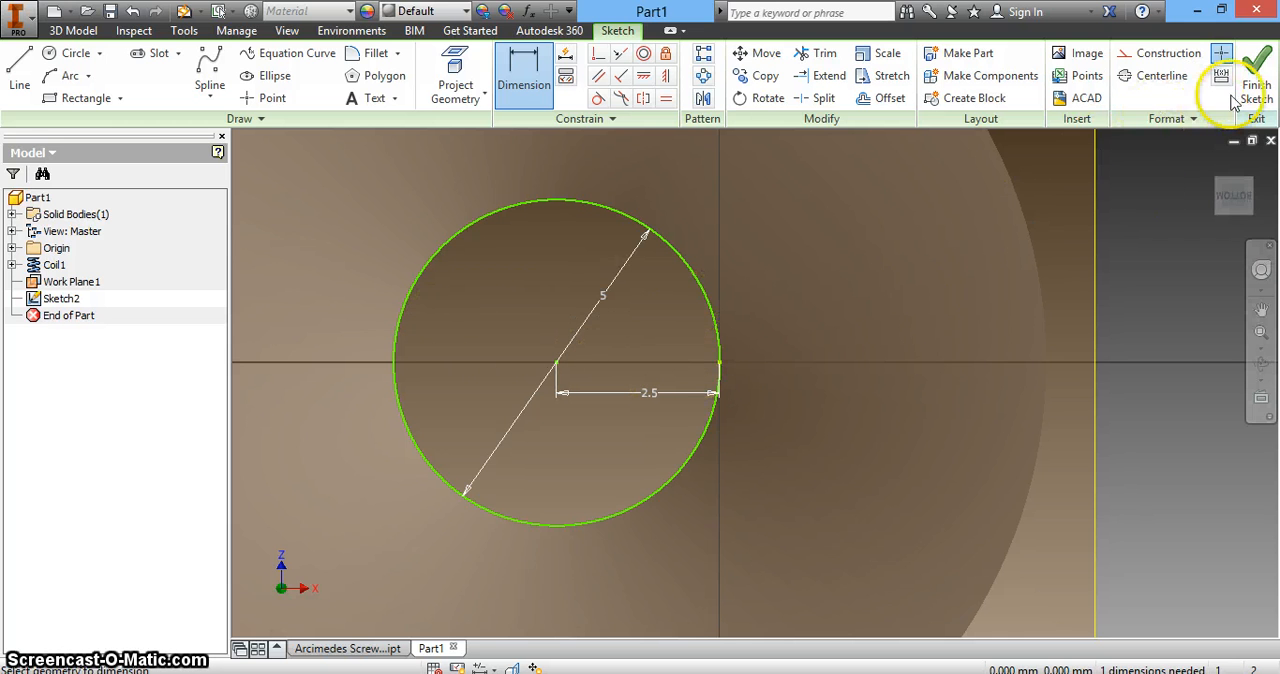
# Step: Finish Sketch2 and start Extrude on the circle profile
pyautogui.click(1256, 76)
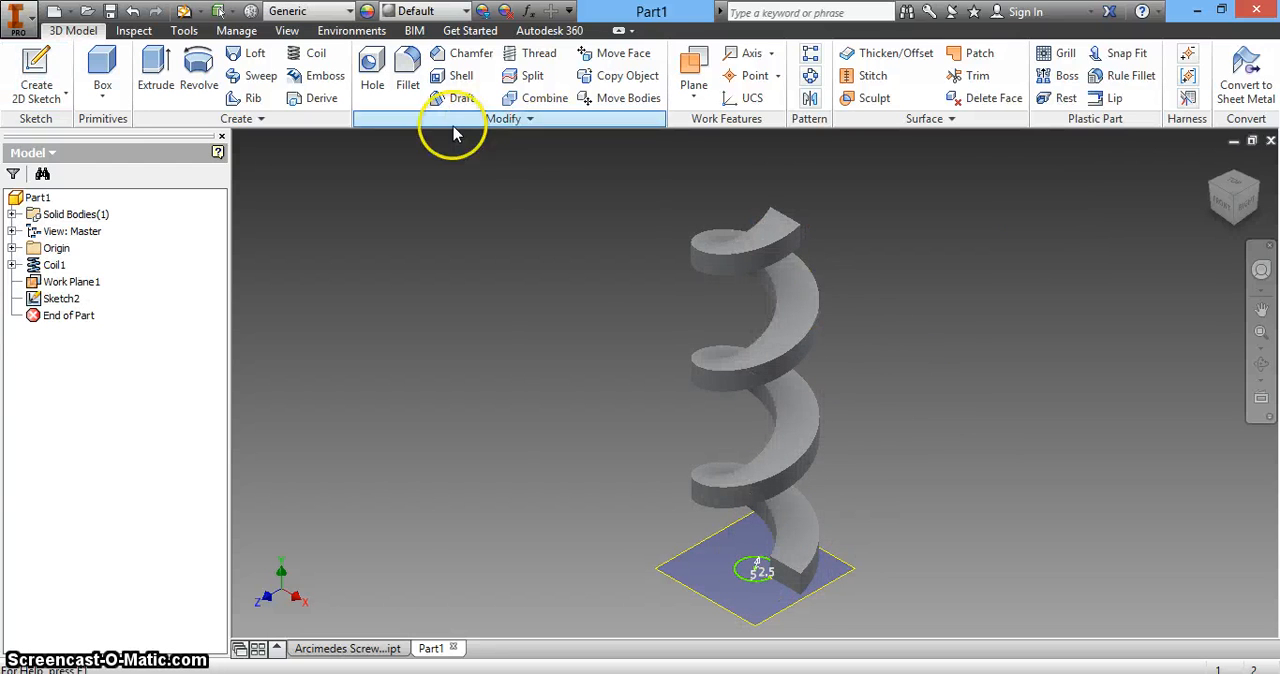
pyautogui.click(156, 70)
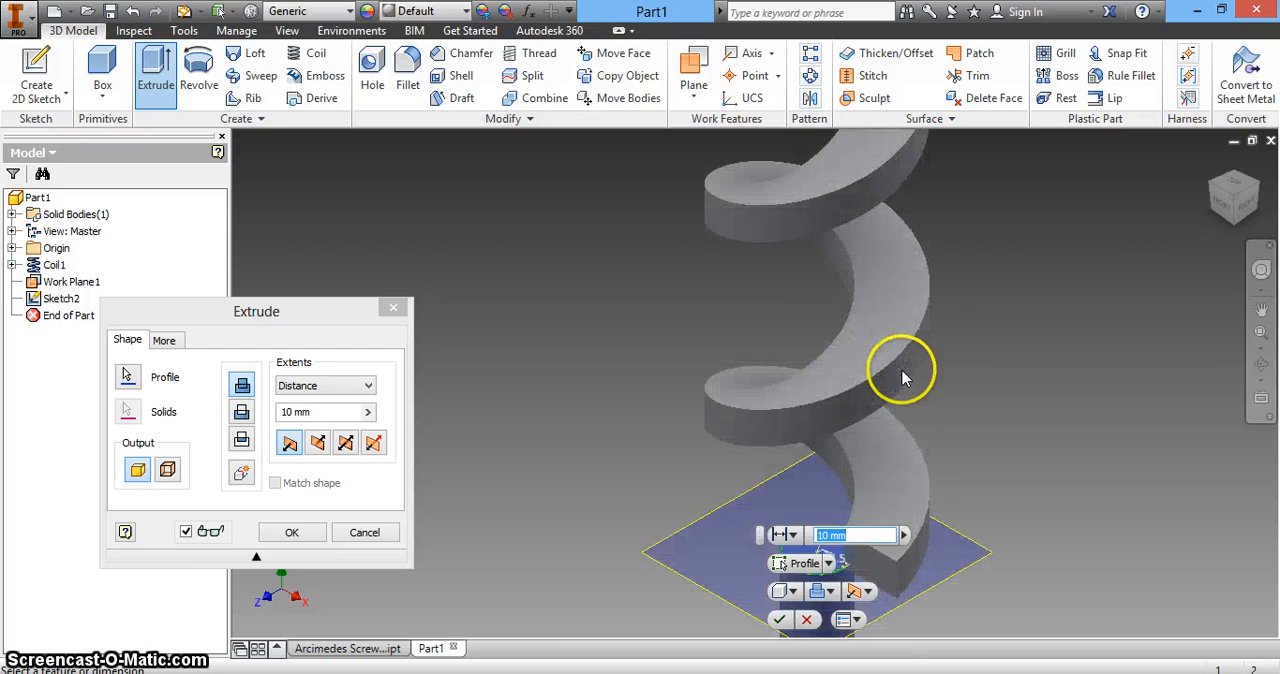
# Step: Extrude the circle 55 mm upward into a solid central shaft through the coil
pyautogui.click(318, 442)
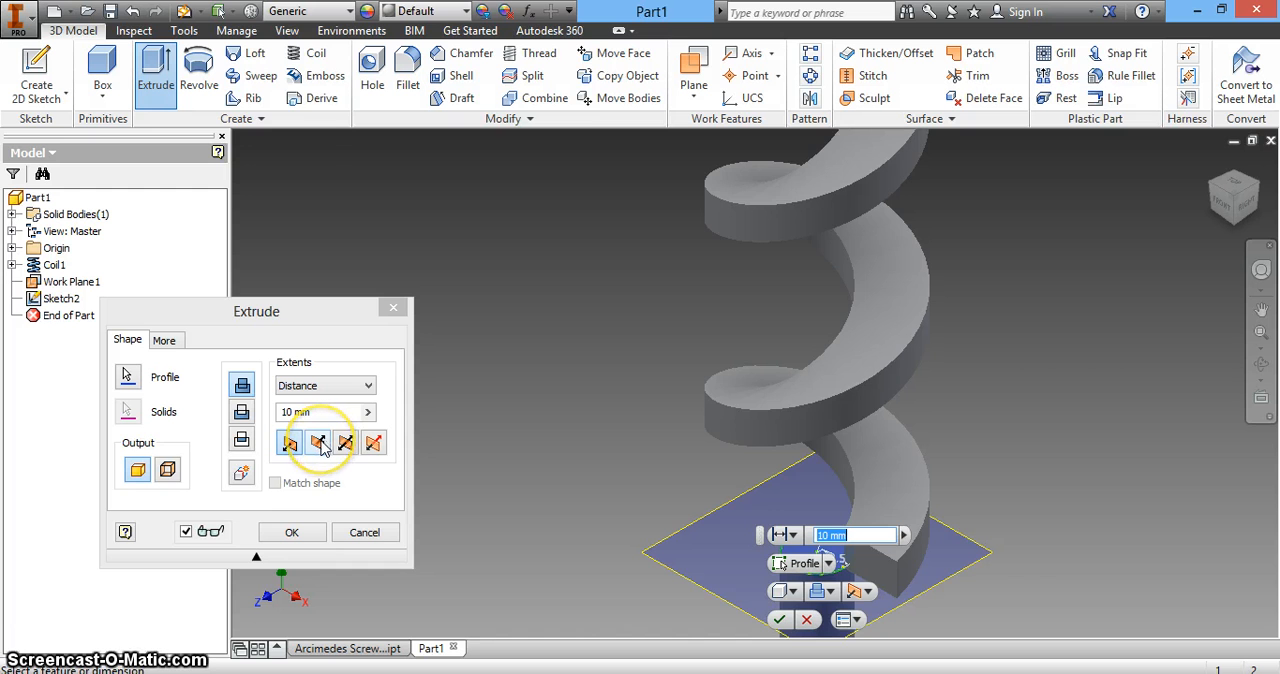
pyautogui.click(318, 444)
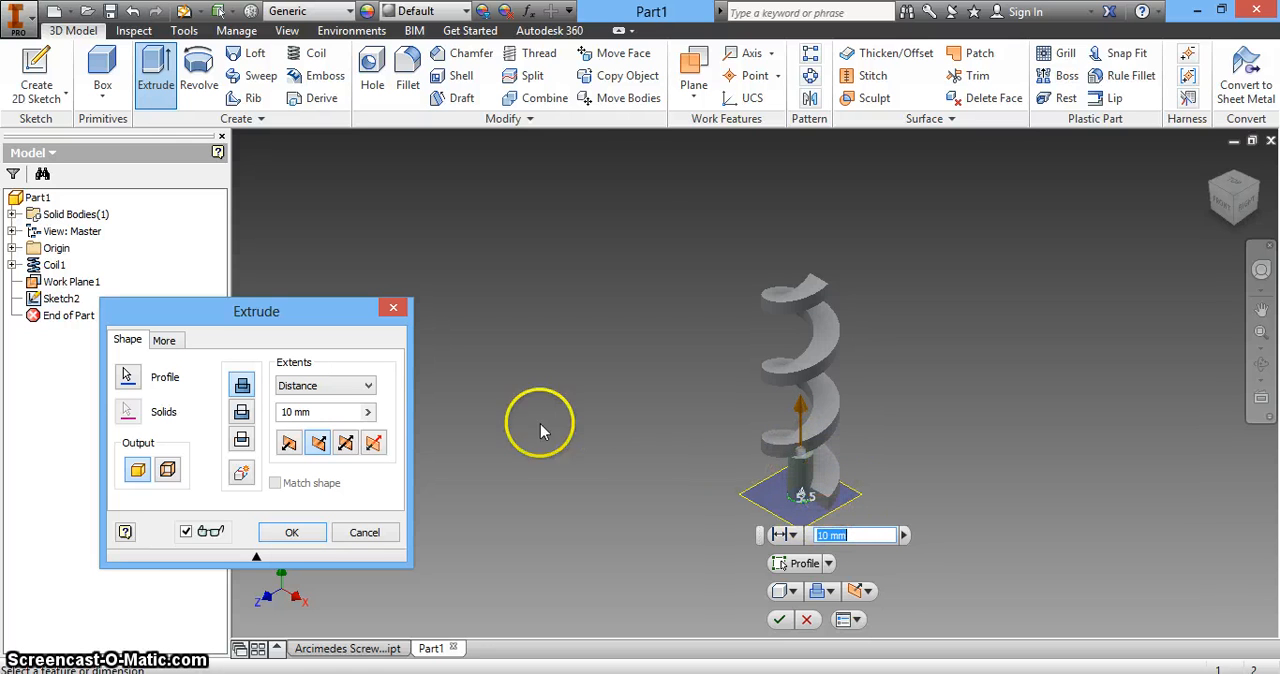
pyautogui.moveTo(816, 378)
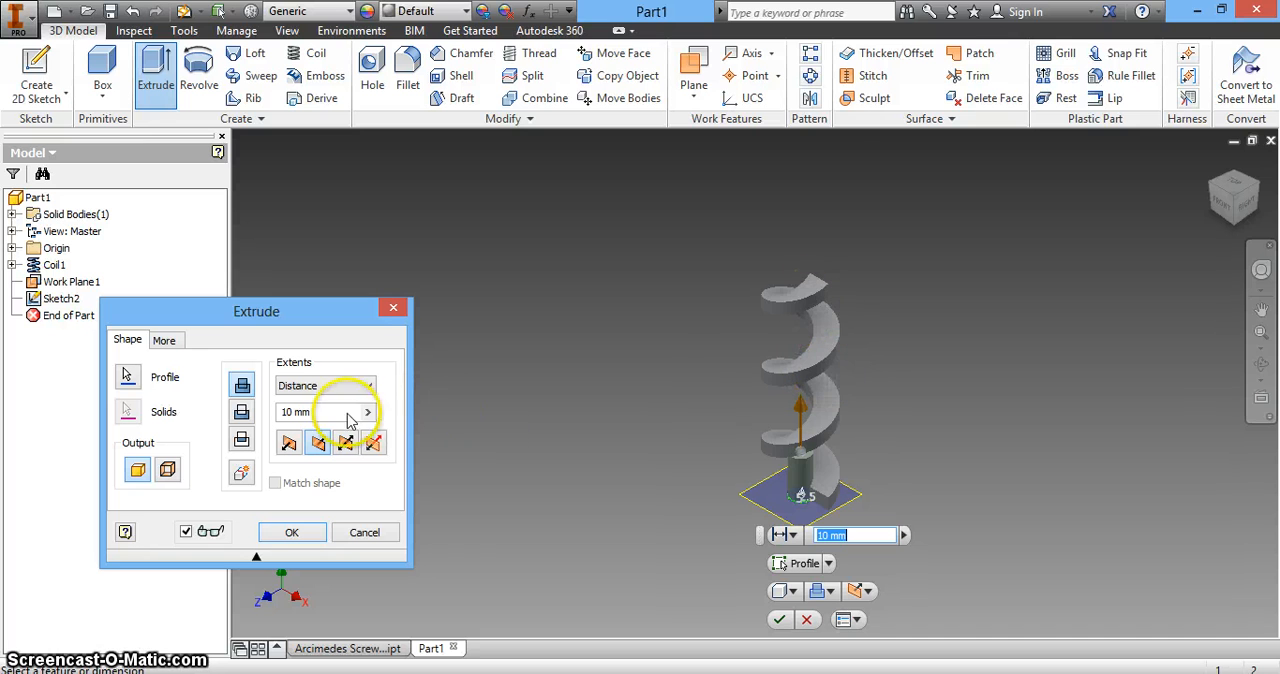
pyautogui.tripleClick(320, 412)
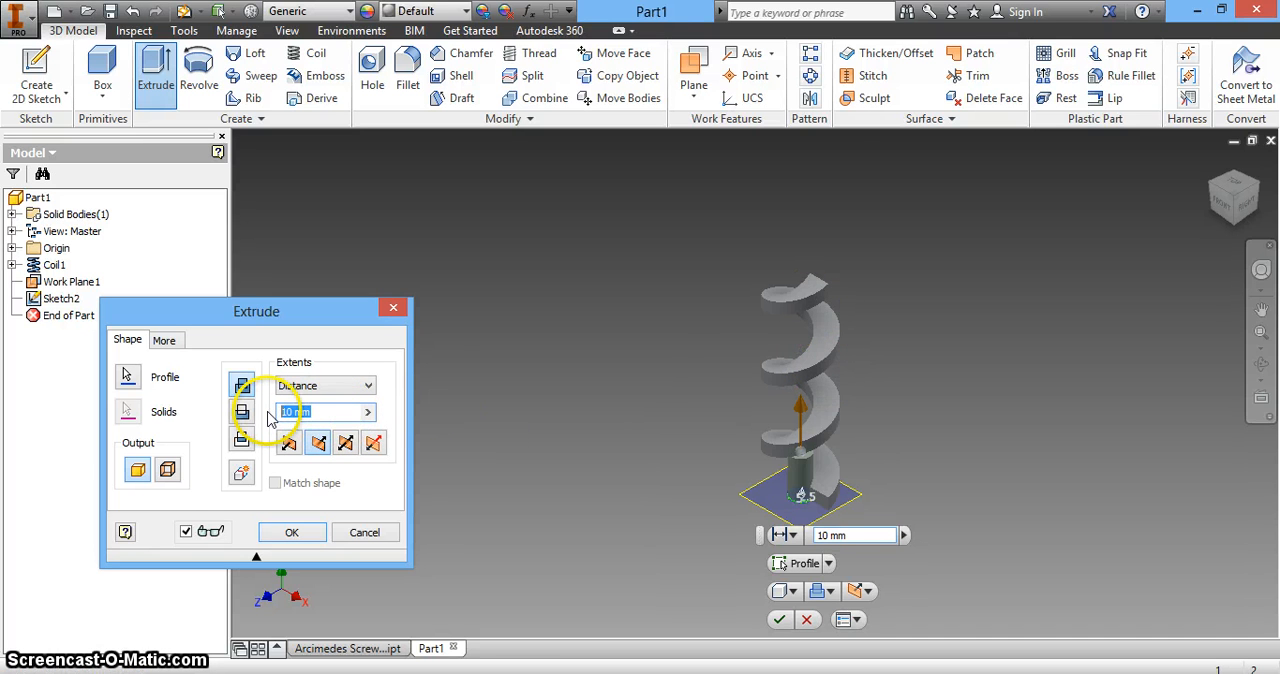
pyautogui.write('60')
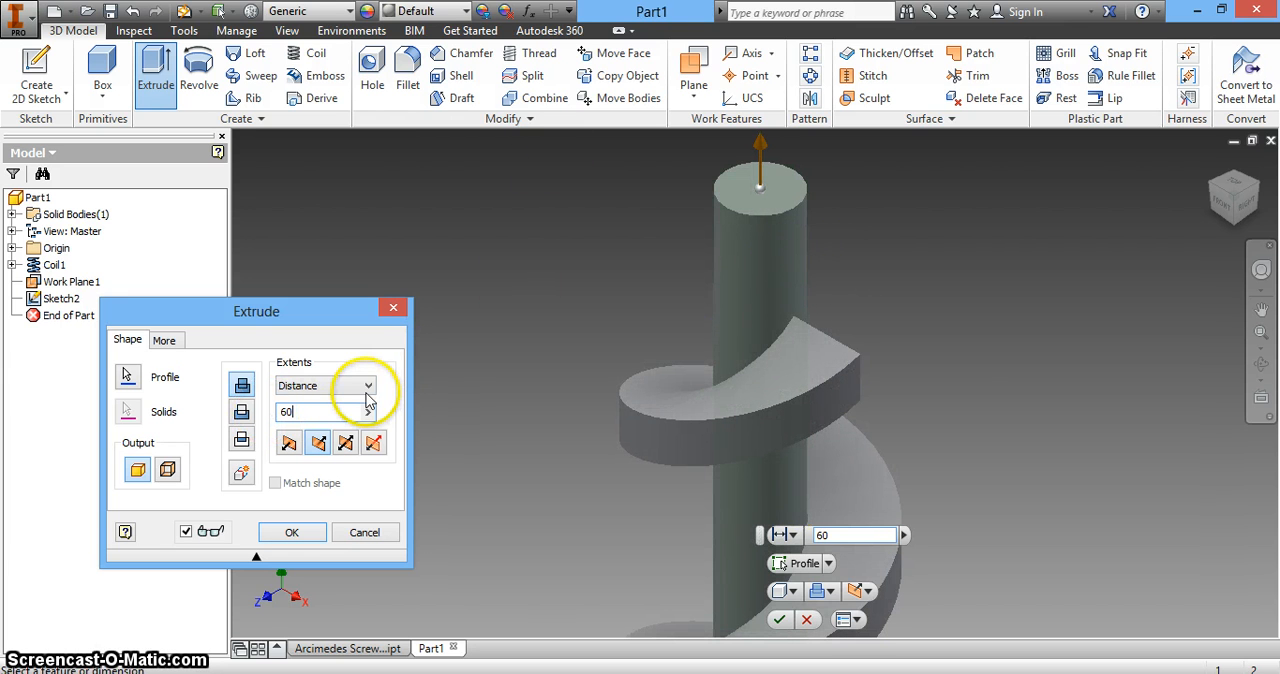
pyautogui.write('5')
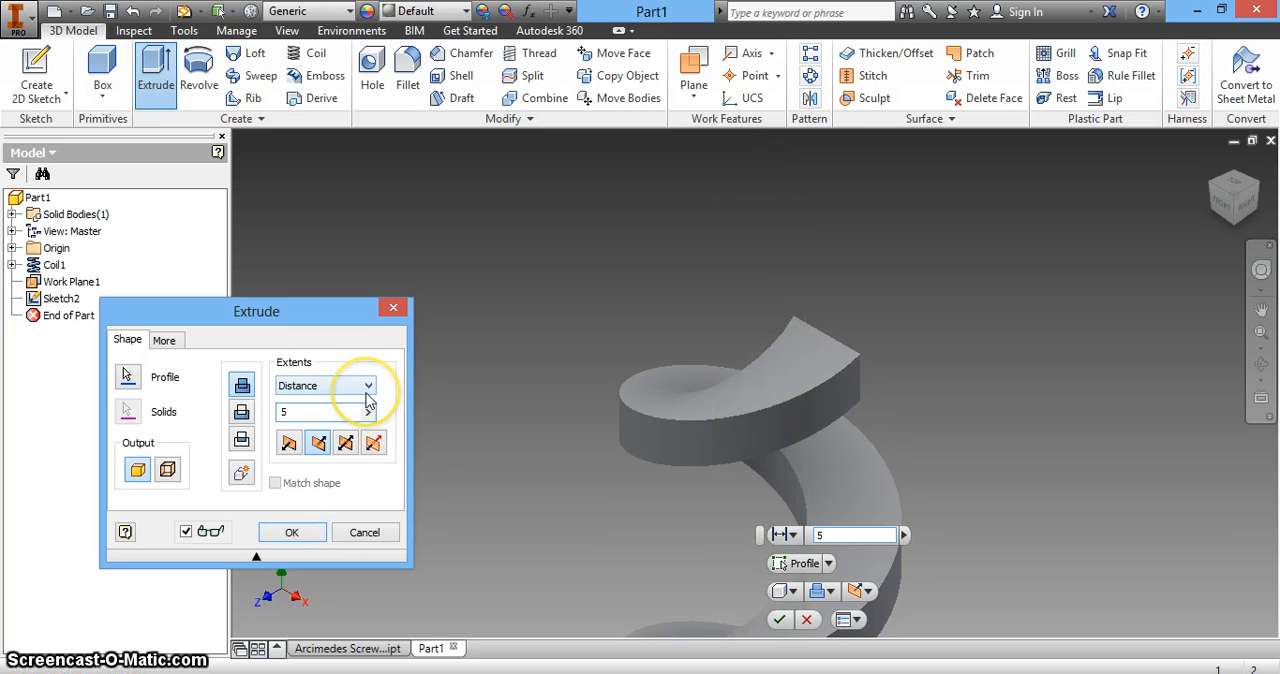
pyautogui.write('5')
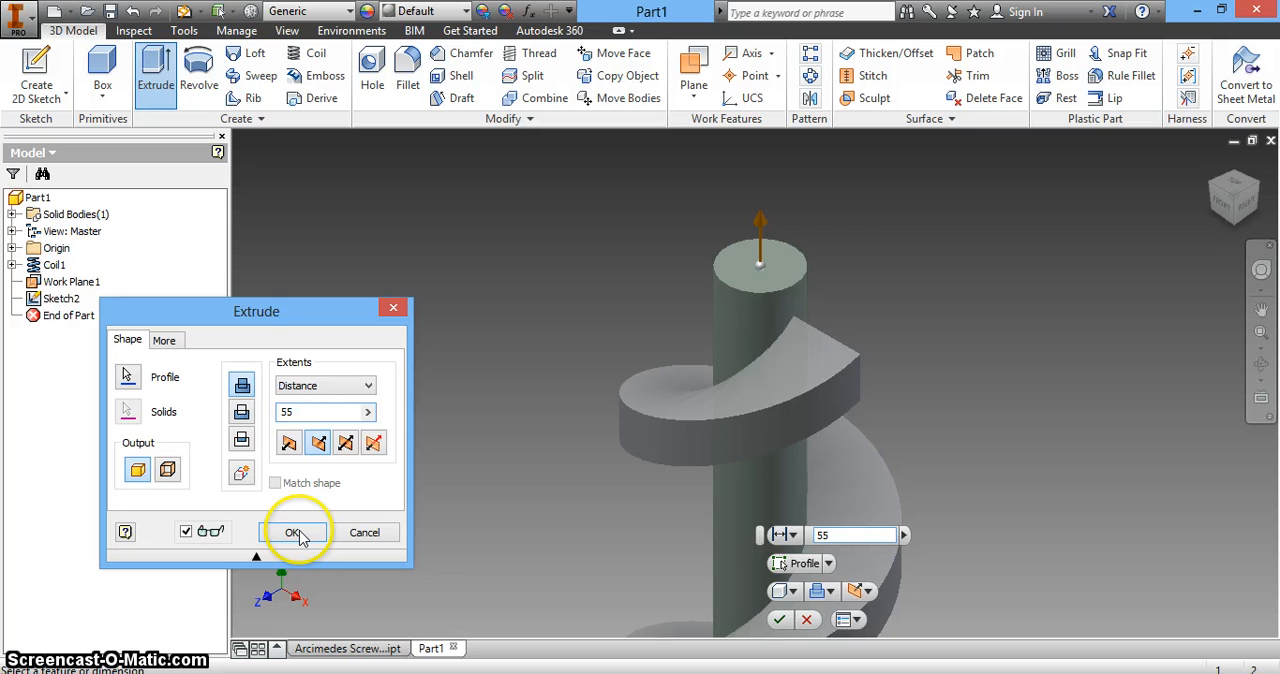
pyautogui.click(292, 532)
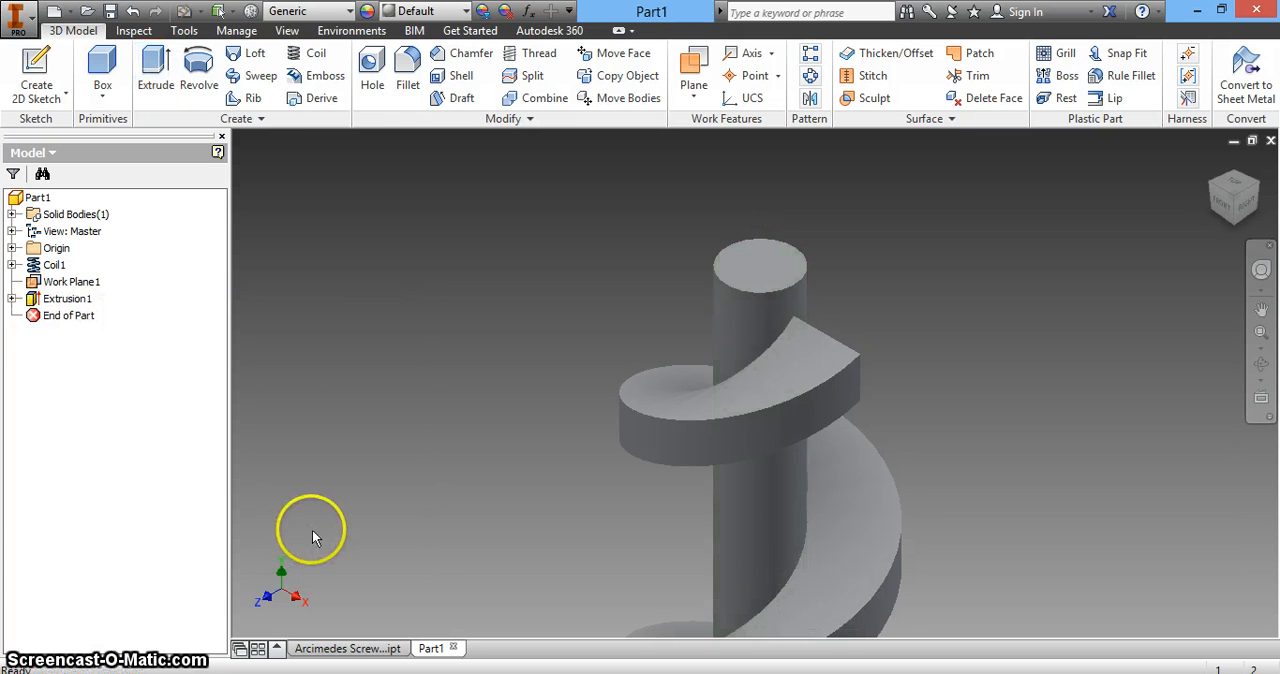